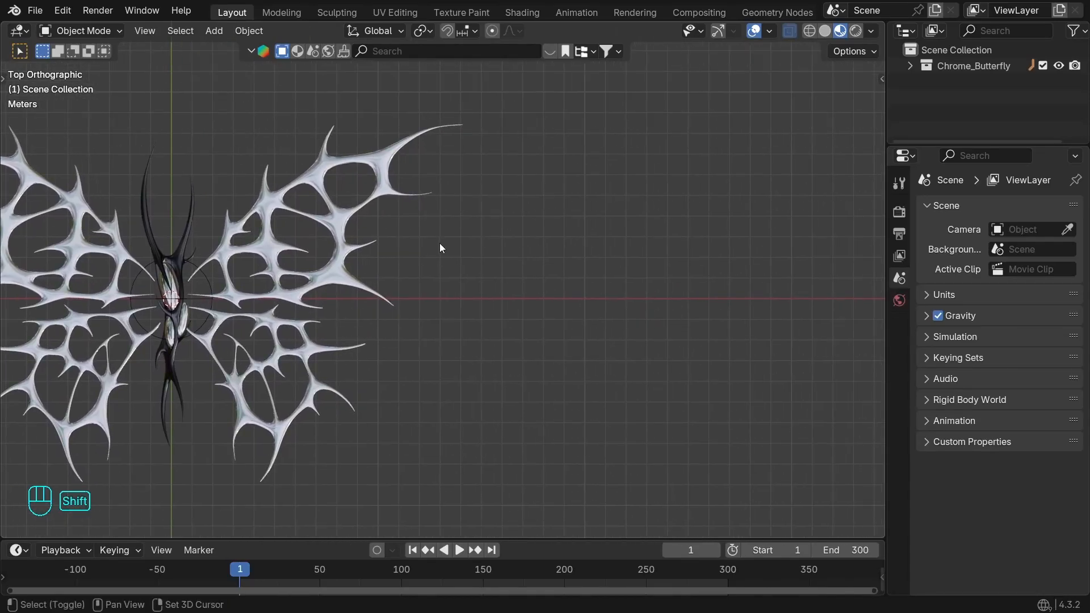
# Step: Add a cube beside the butterfly and merge its vertices into a single point
pyautogui.press('shift+a')
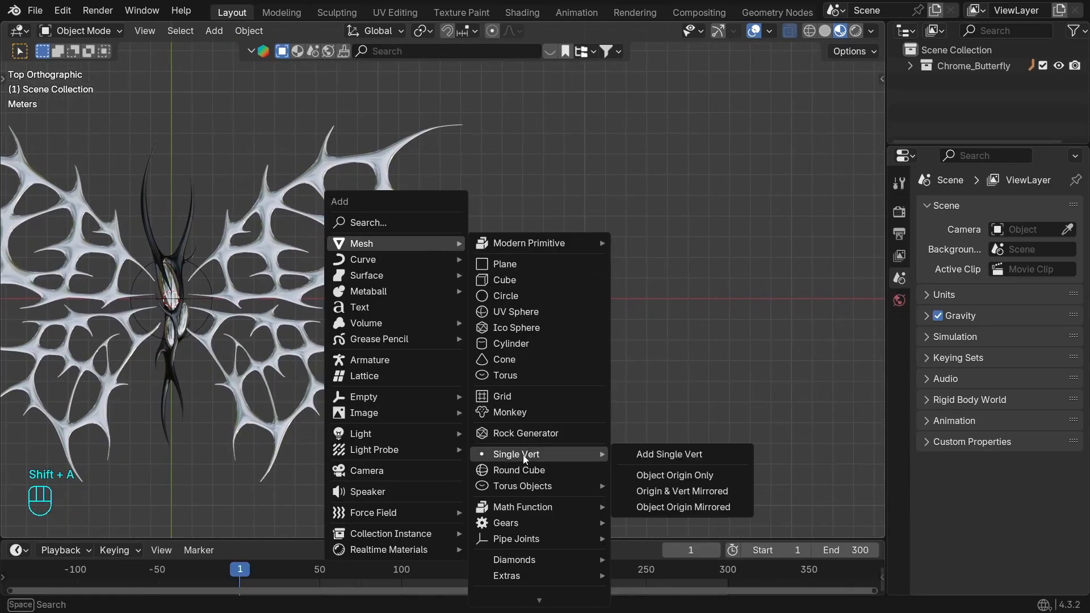
pyautogui.moveTo(538, 433)
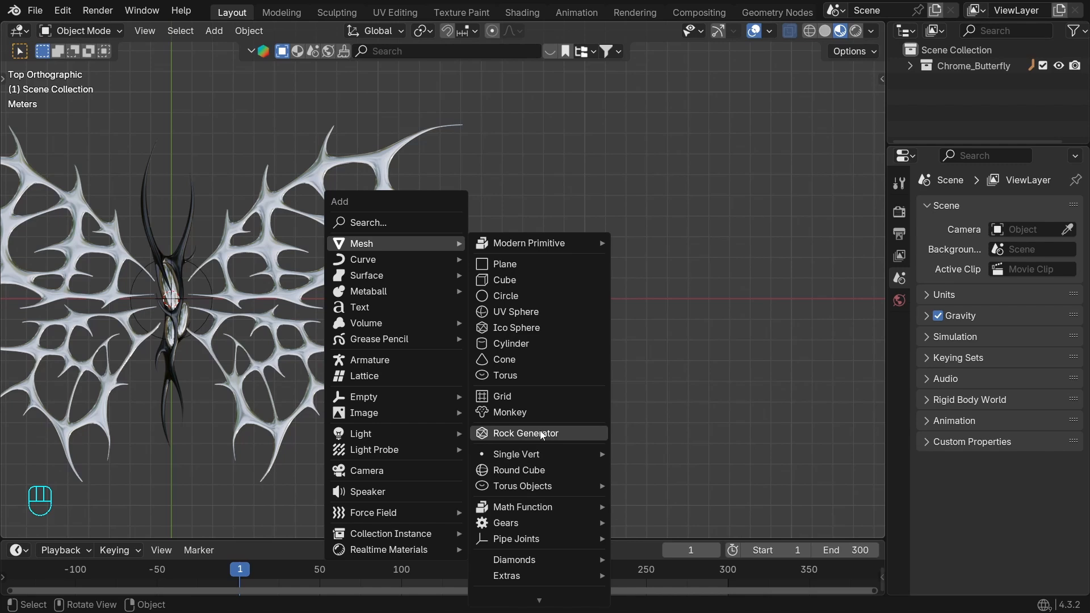
pyautogui.click(504, 280)
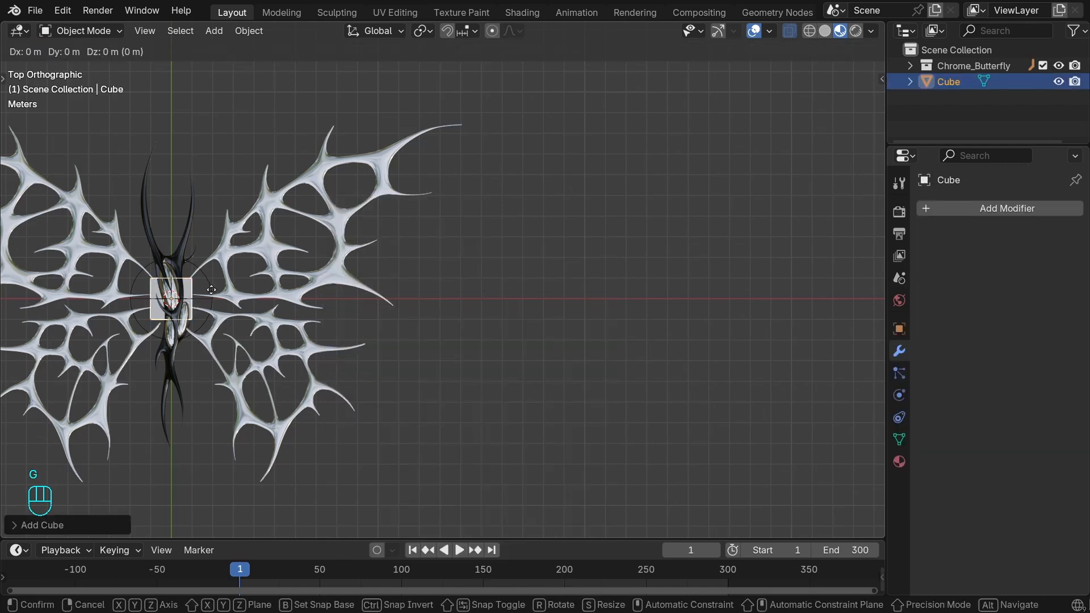
pyautogui.press('Tab')
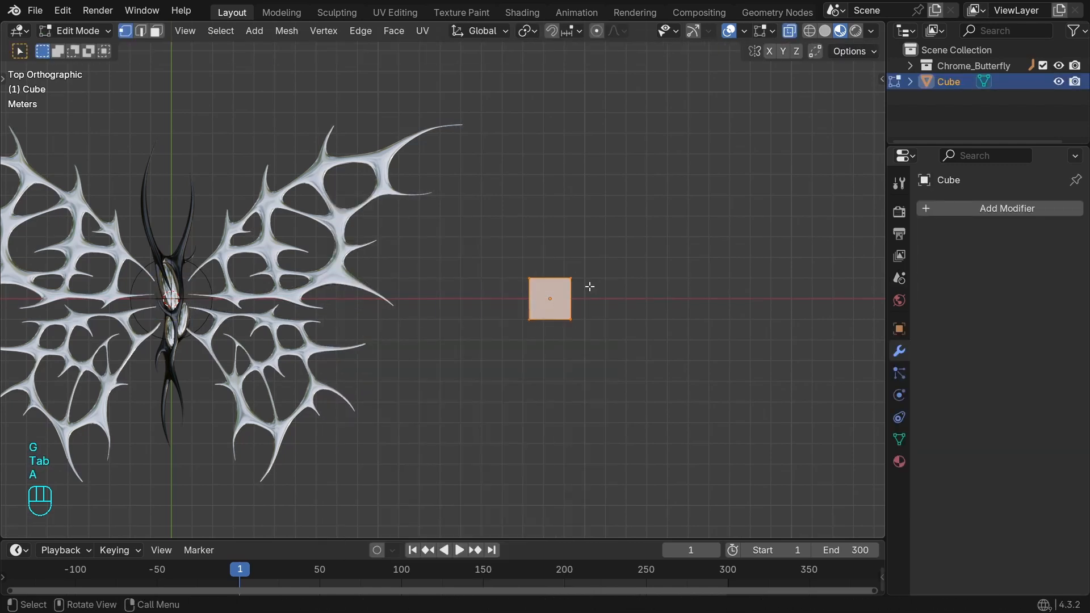
pyautogui.press('g')
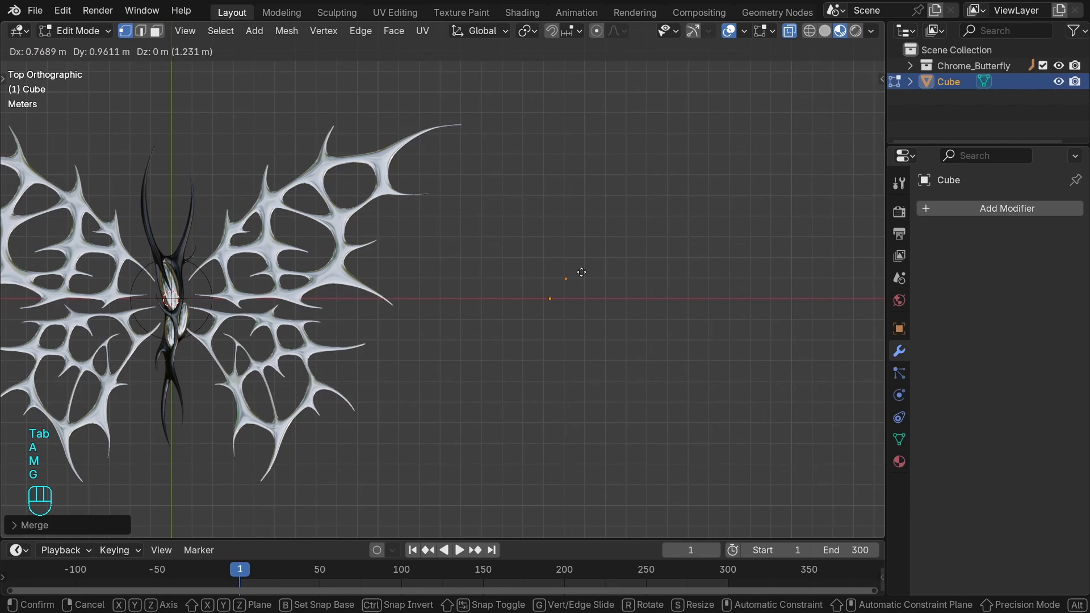
pyautogui.click(549, 299)
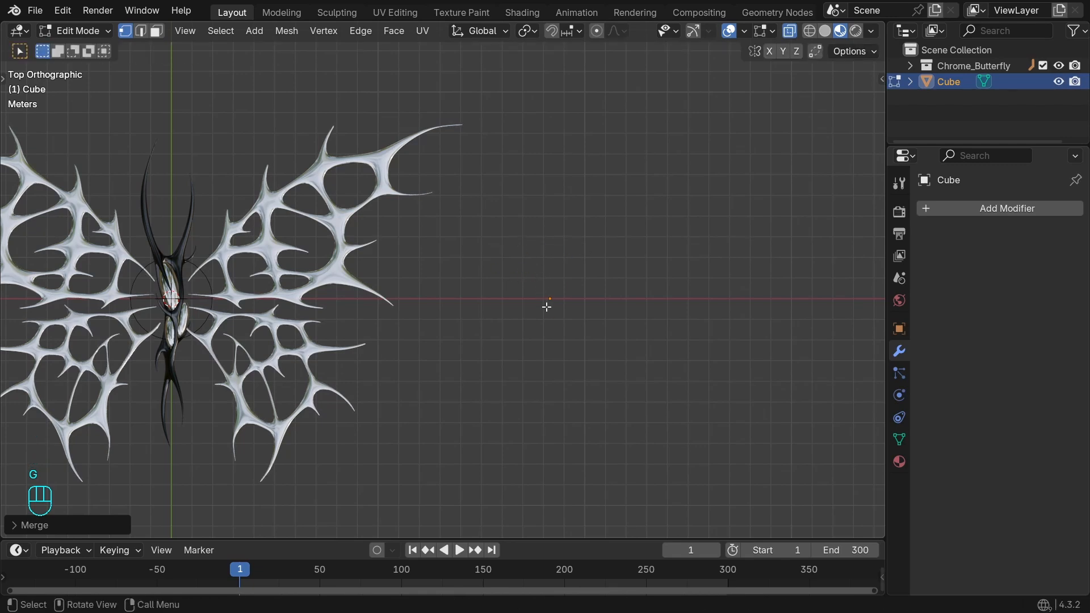
# Step: Extrude the point into a branching wire skeleton of connected edges
pyautogui.press('e')
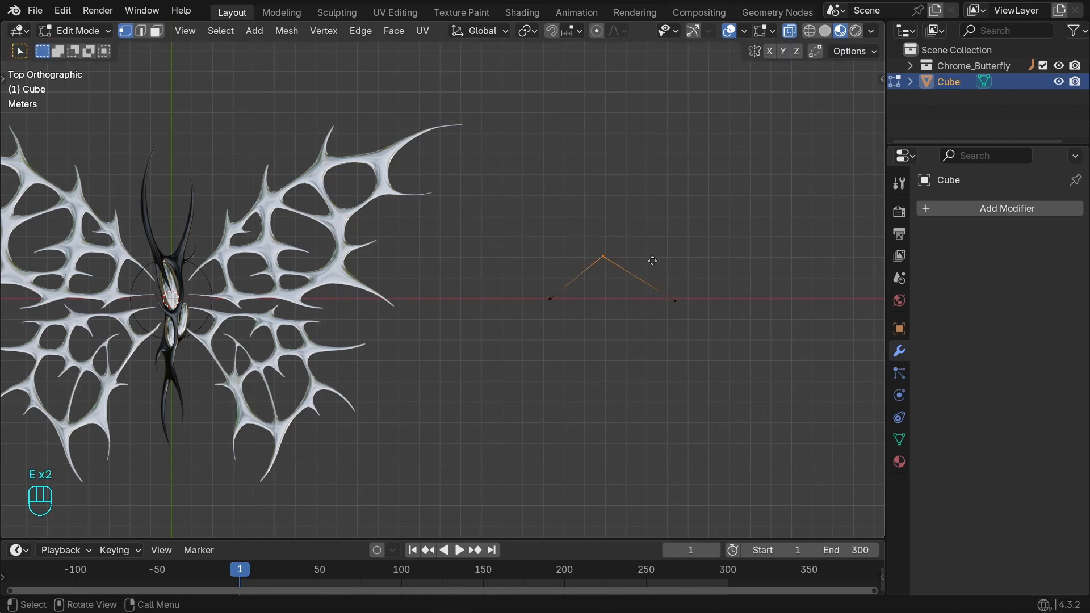
pyautogui.moveTo(789, 245)
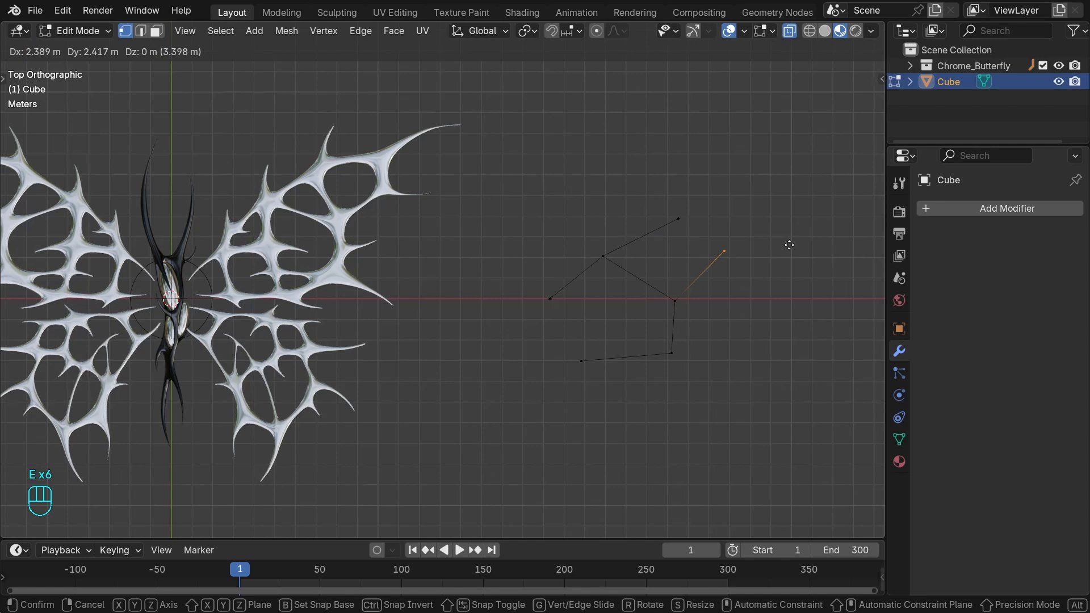
pyautogui.press('Tab')
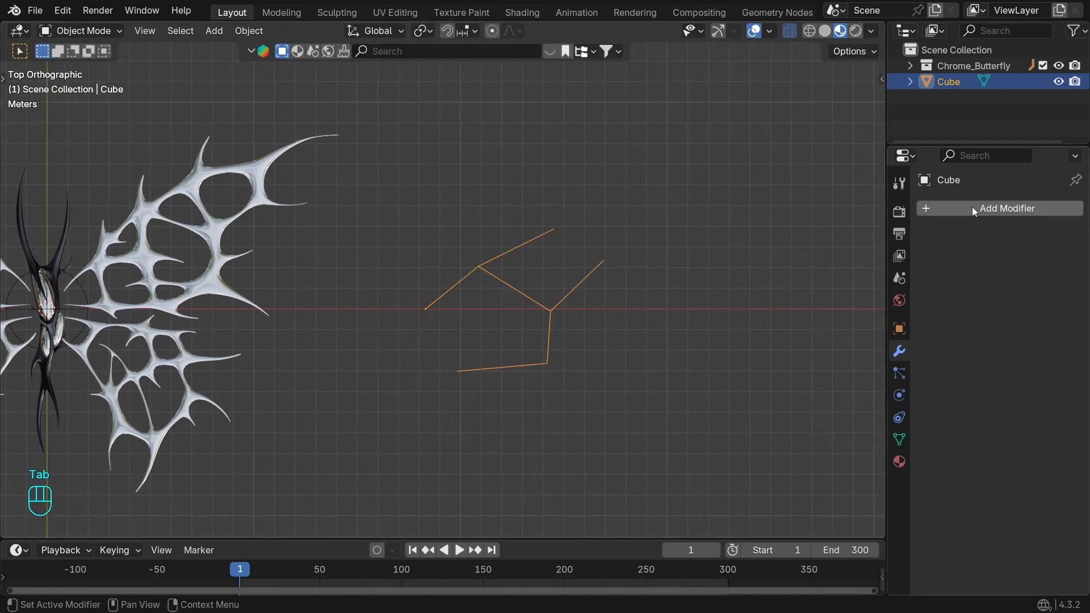
# Step: Add a Skin modifier to thicken the skeleton and extrude one more branch upward
pyautogui.click(1005, 207)
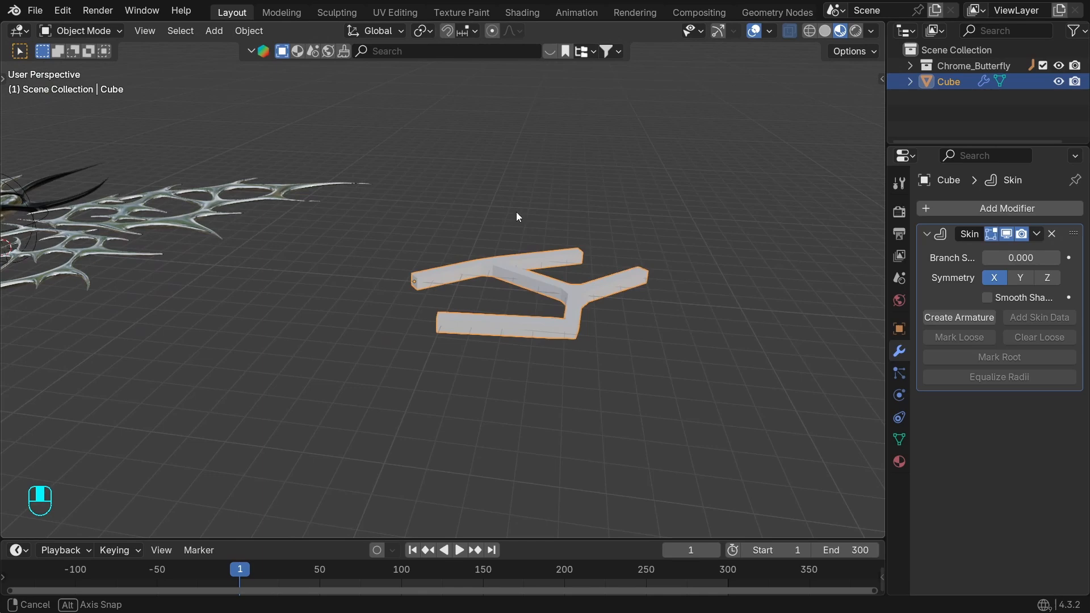
pyautogui.press('Tab')
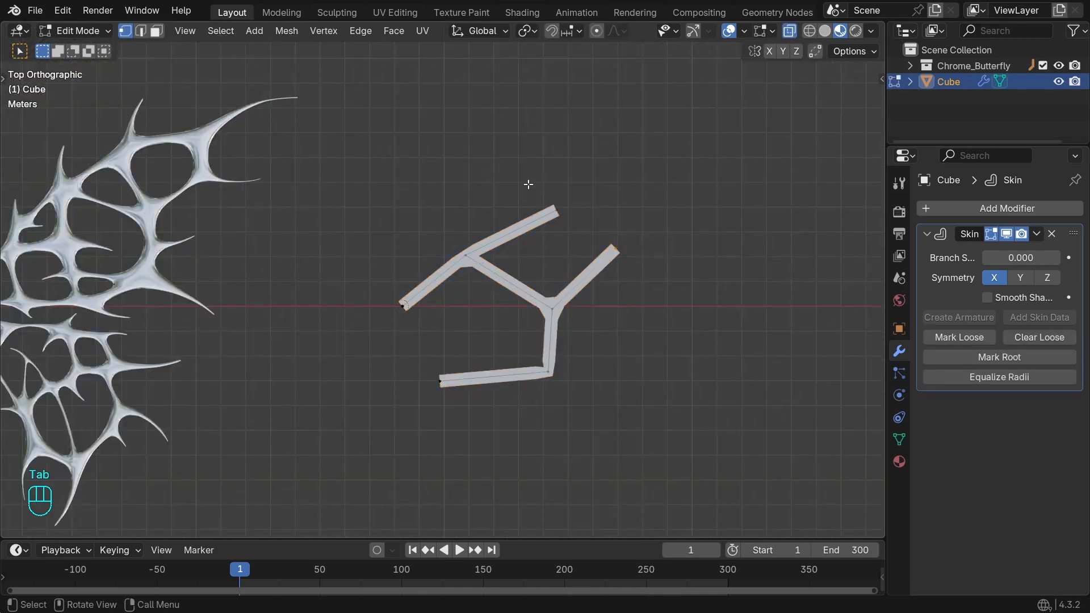
pyautogui.press('e')
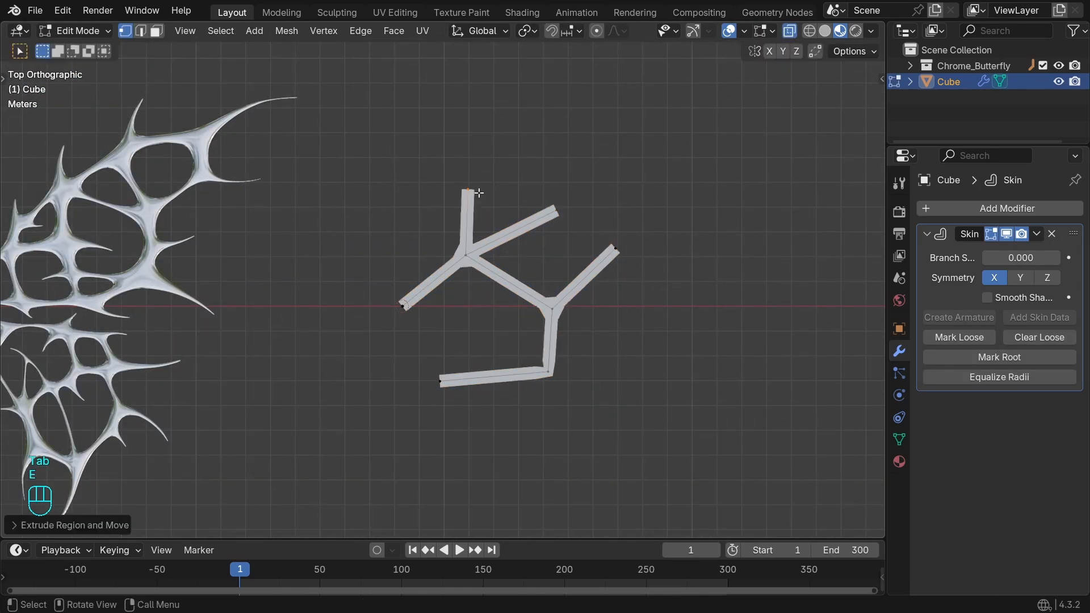
pyautogui.press('Tab')
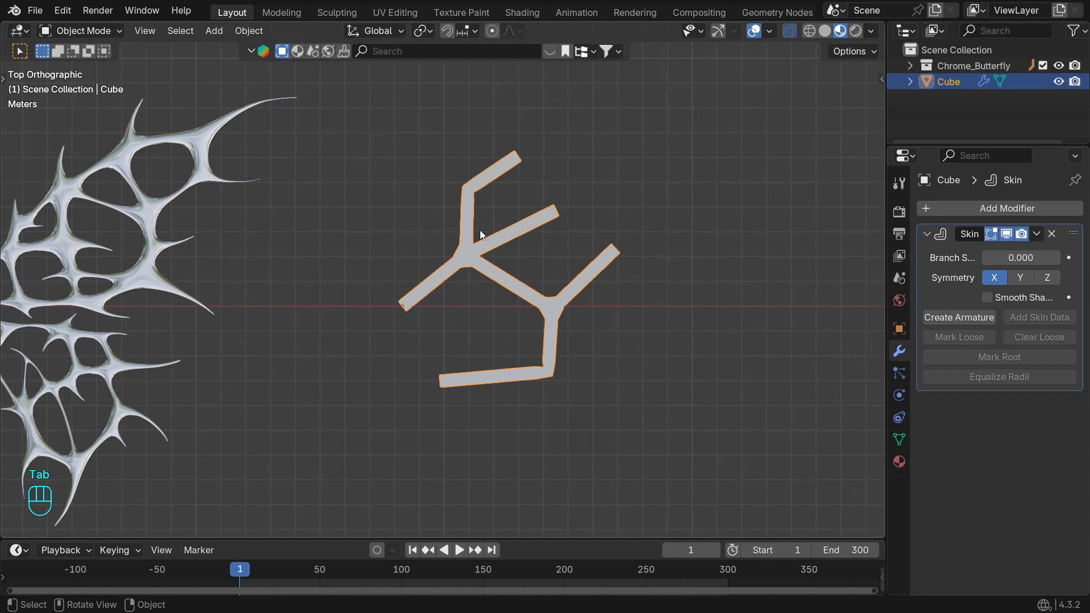
pyautogui.write('sub')
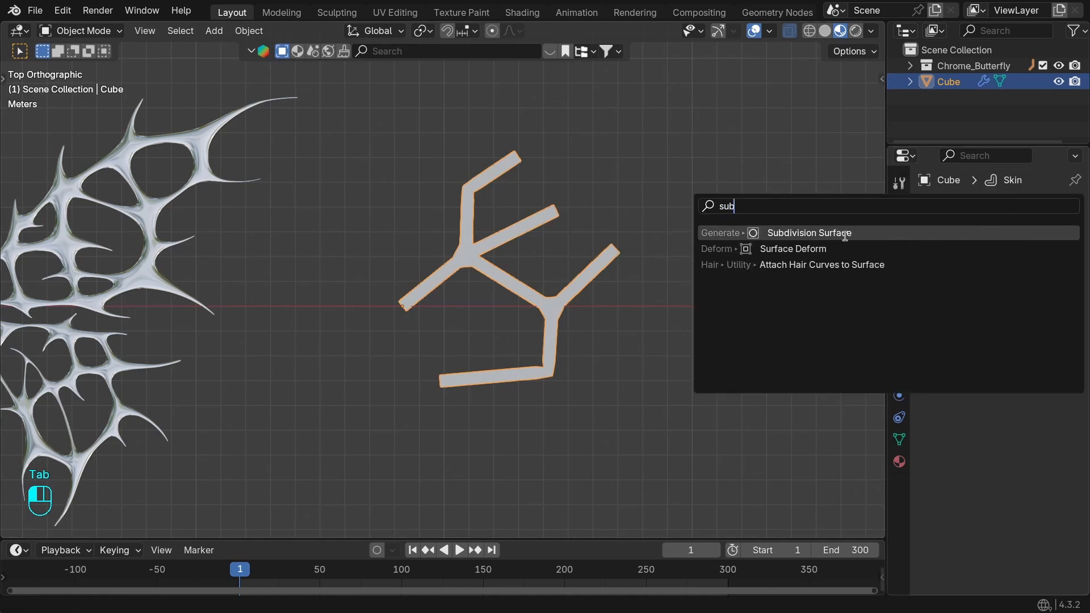
# Step: Add a Subdivision Surface modifier and extrude the skeleton into a closed cell with extra branches
pyautogui.click(809, 233)
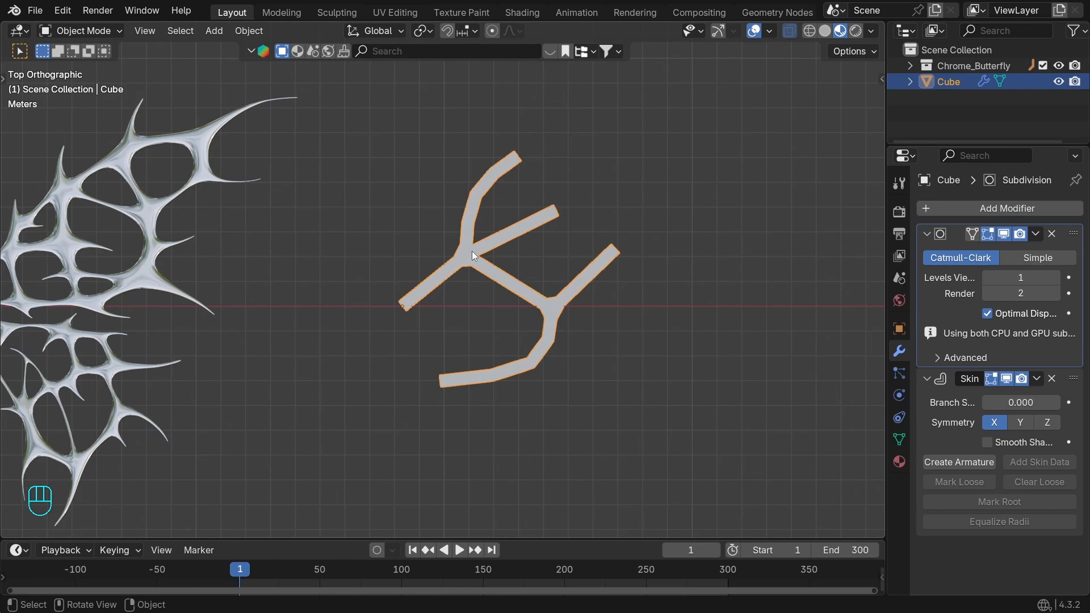
pyautogui.press('Tab')
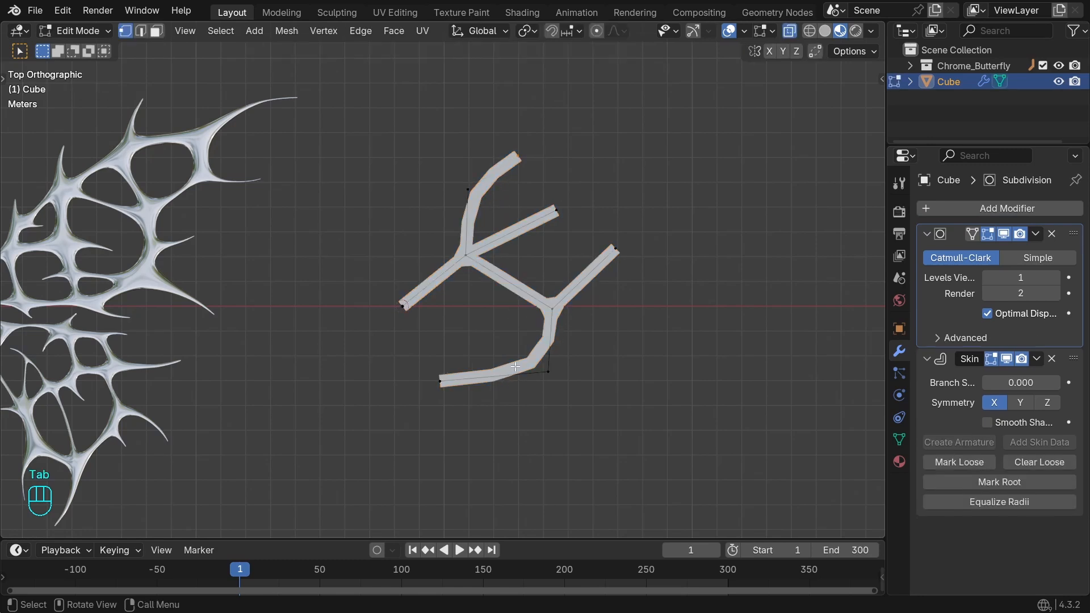
pyautogui.press('e')
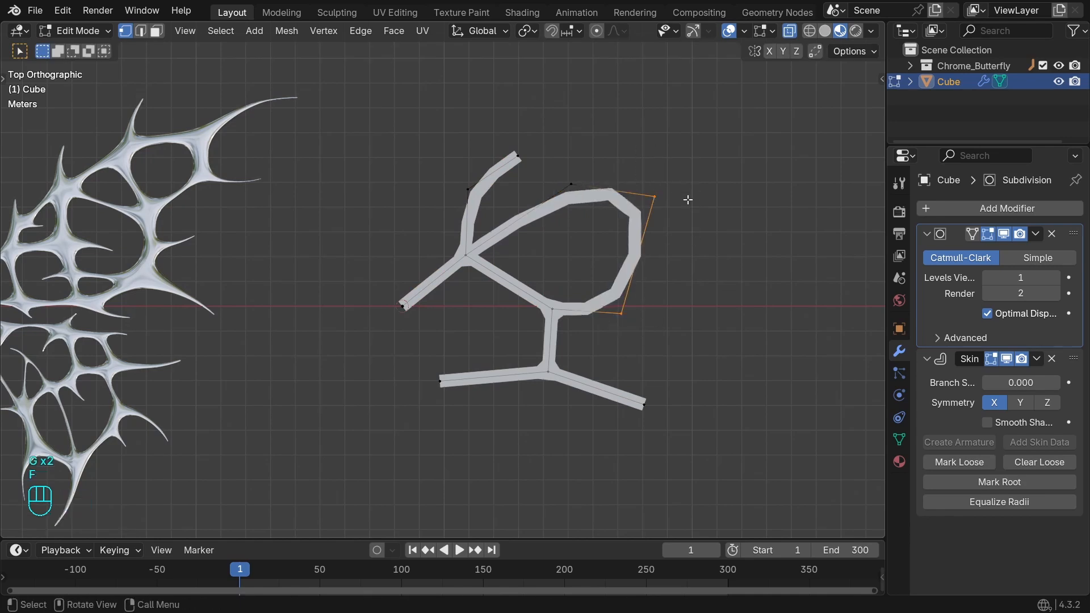
pyautogui.press('E')
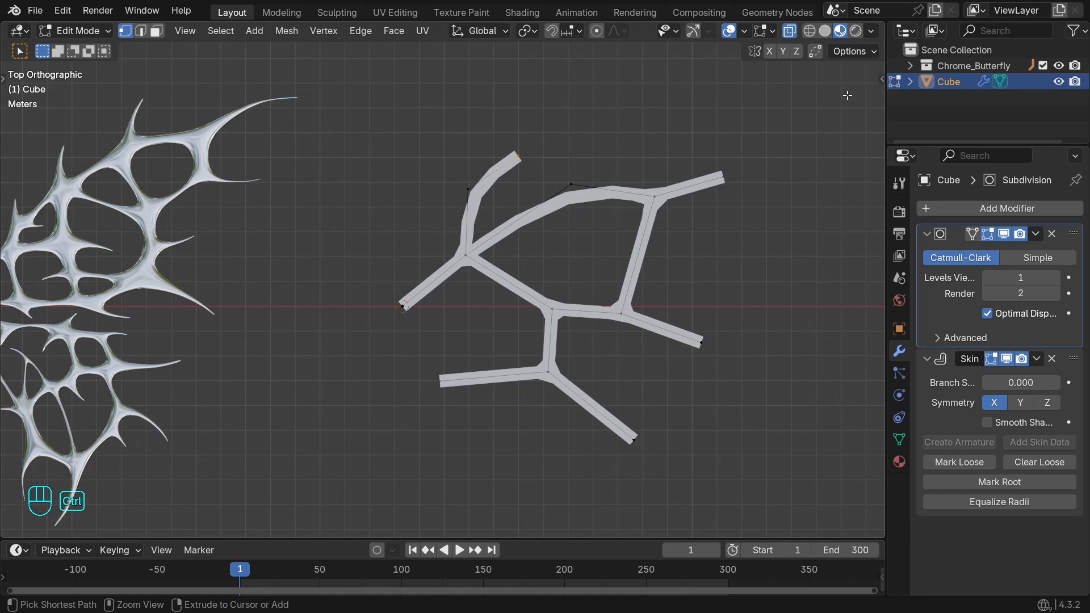
# Step: Shrink the skin radius at the branch end vertices so every tip tapers to a point
pyautogui.press('ctrl+a')
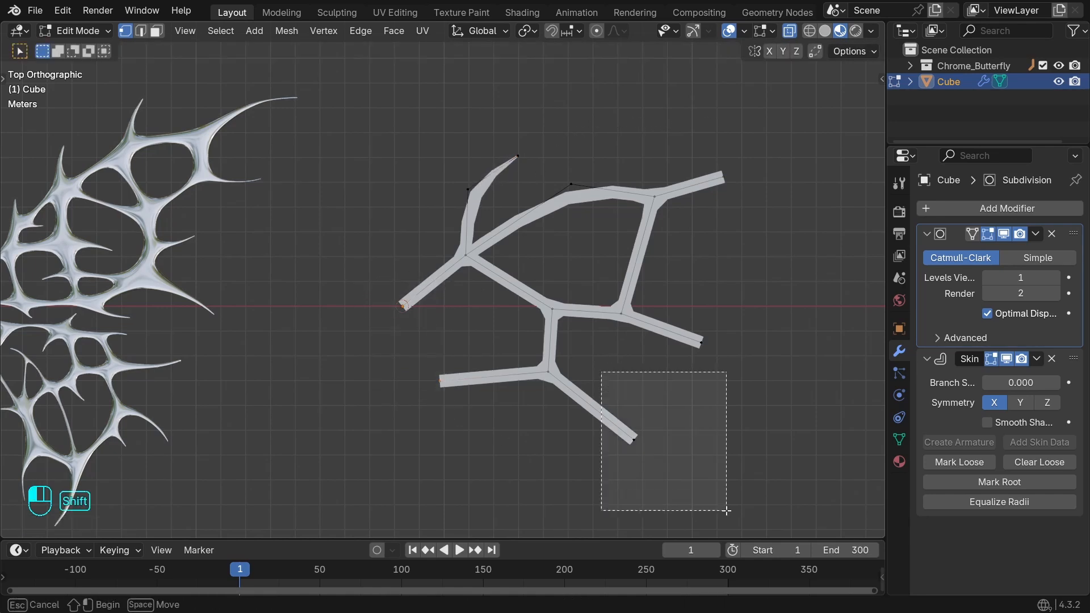
pyautogui.press('s')
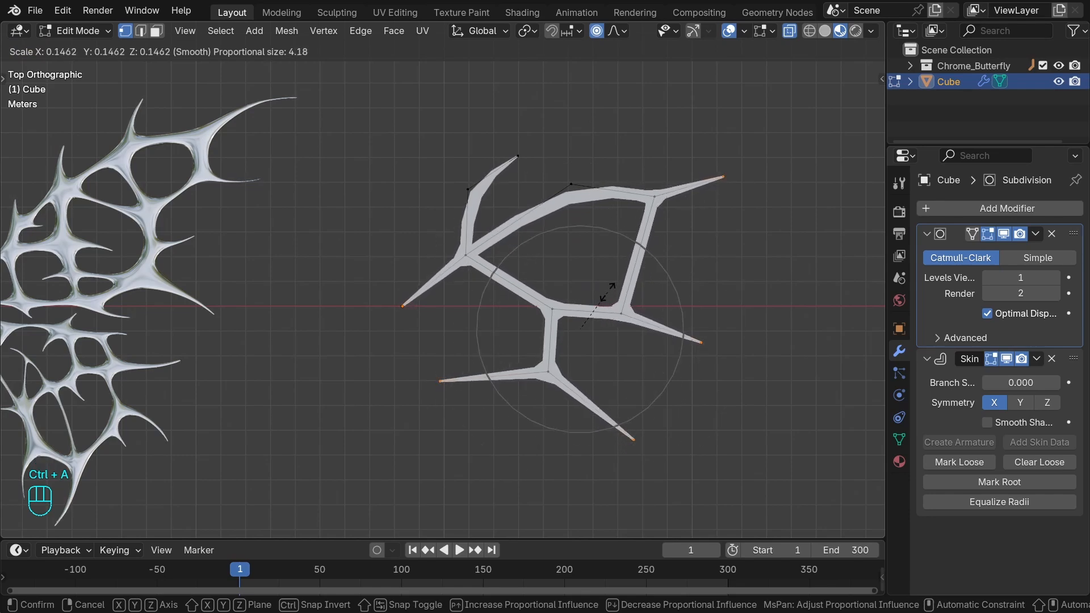
pyautogui.press('Tab')
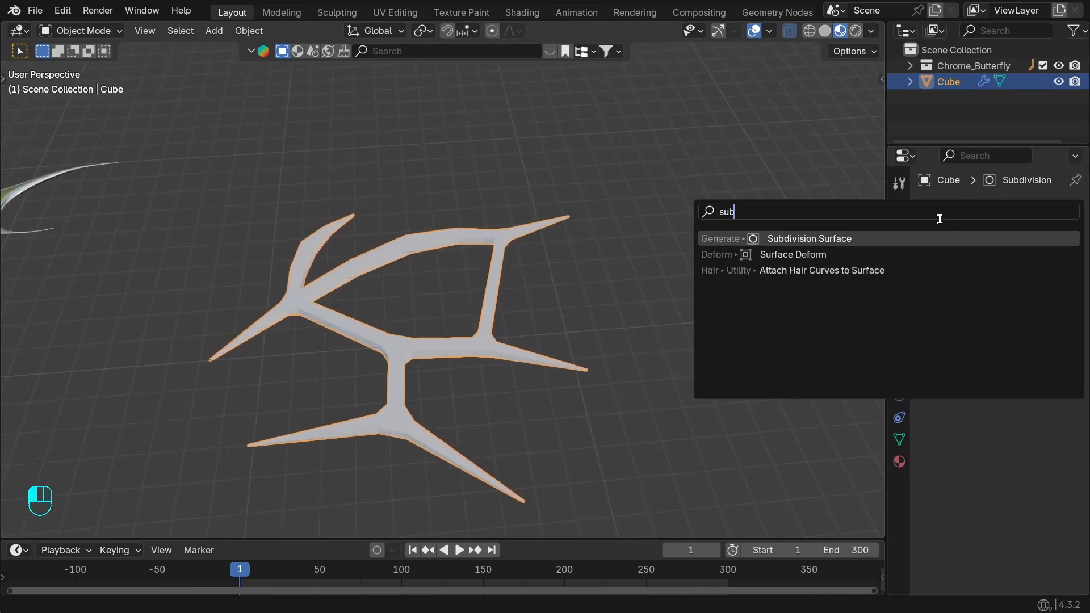
# Step: Add a second Subdivision Surface at viewport and render level 4, with the first one's render level at 1
pyautogui.click(808, 238)
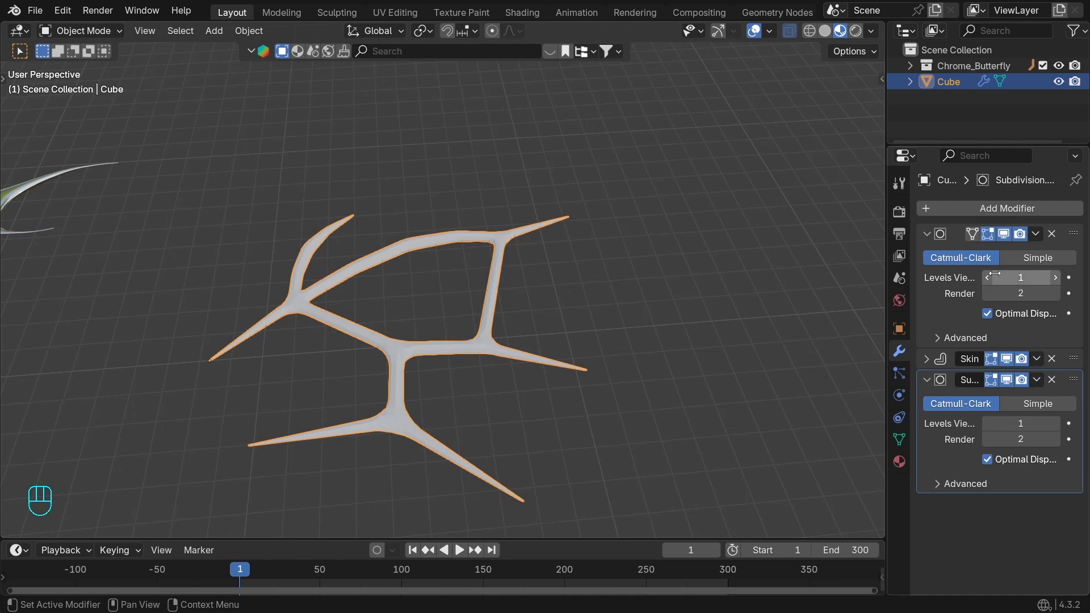
pyautogui.click(1020, 293)
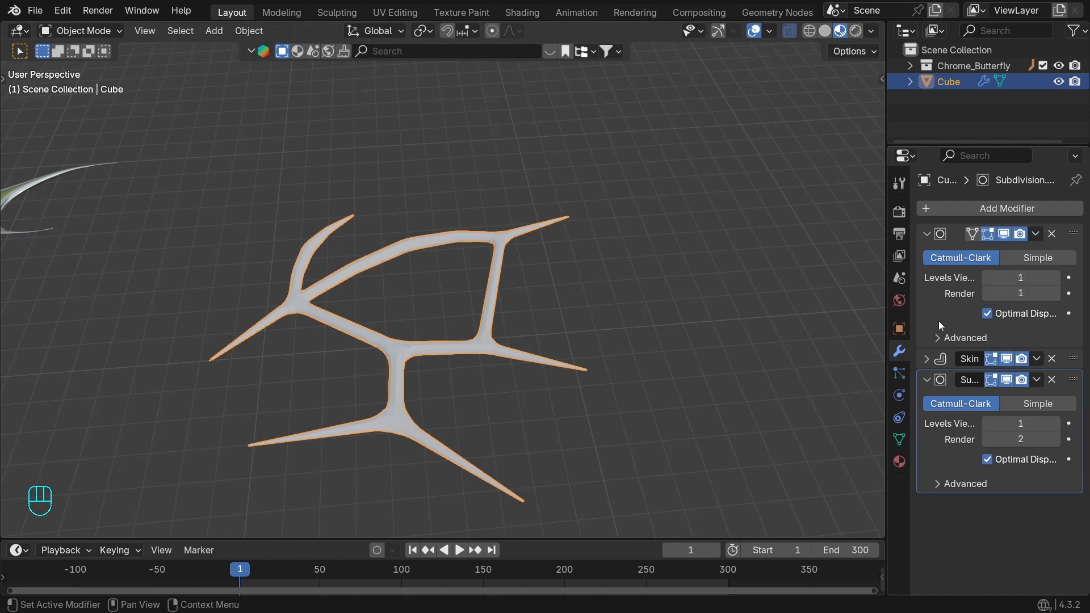
pyautogui.click(926, 234)
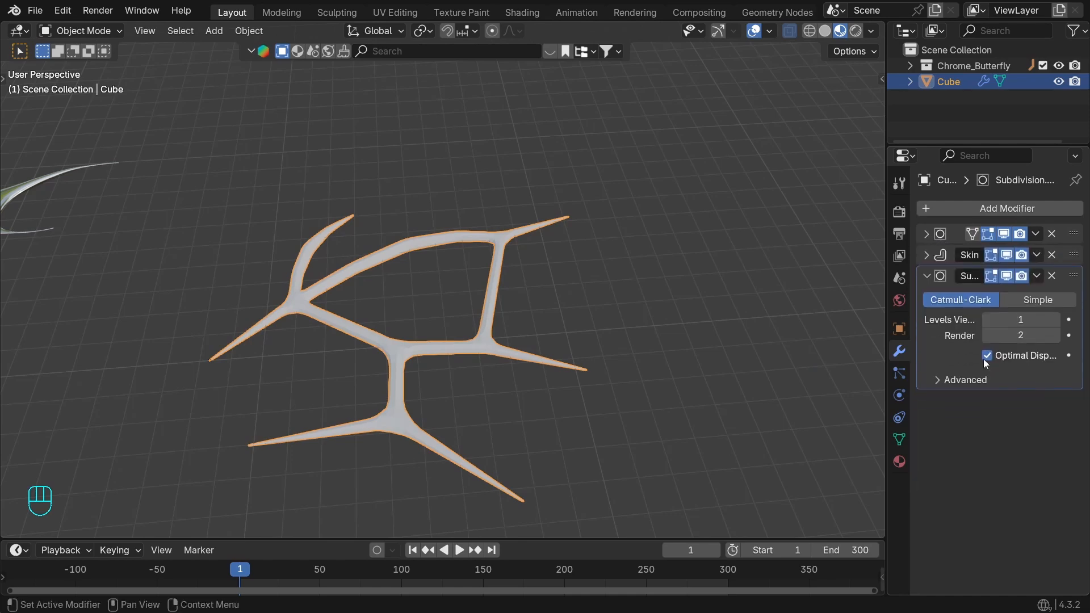
pyautogui.click(1020, 319)
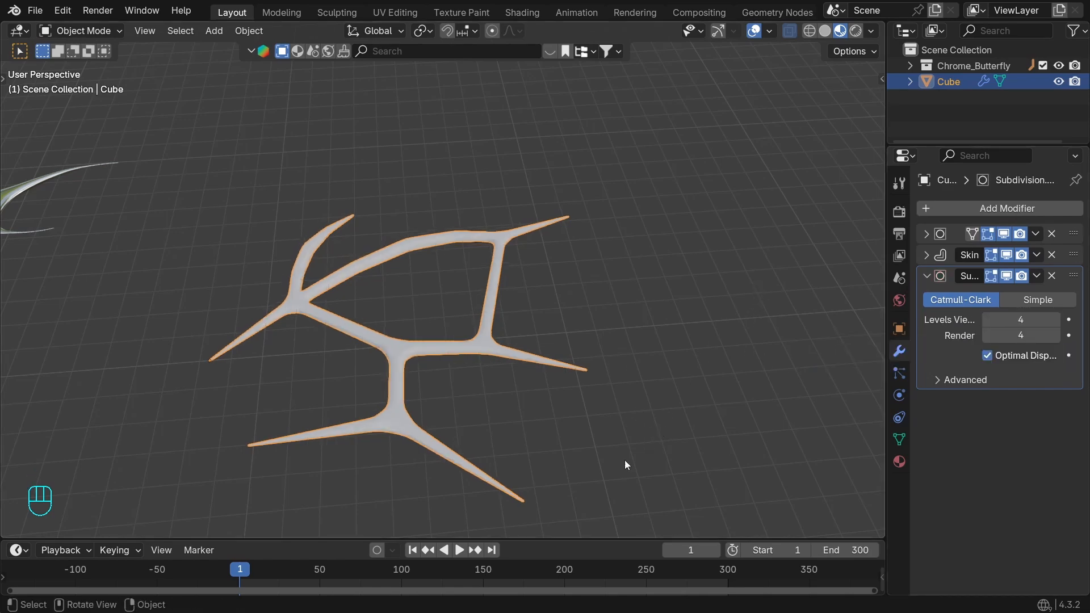
# Step: Enlarge the web's skin thickness so the branches look fuller, then return to Object Mode
pyautogui.press('Tab')
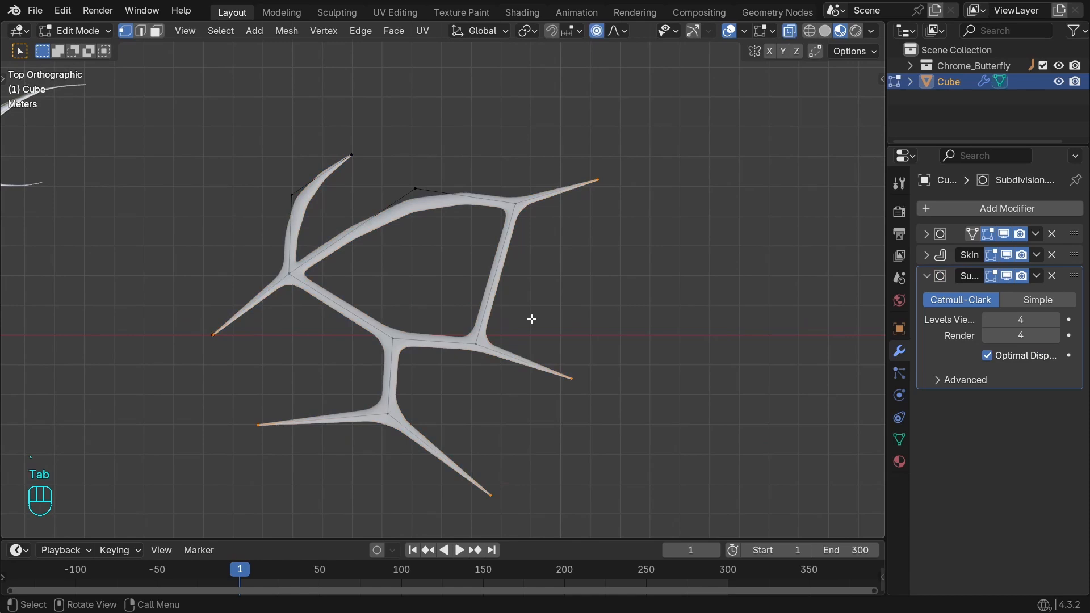
pyautogui.press('s')
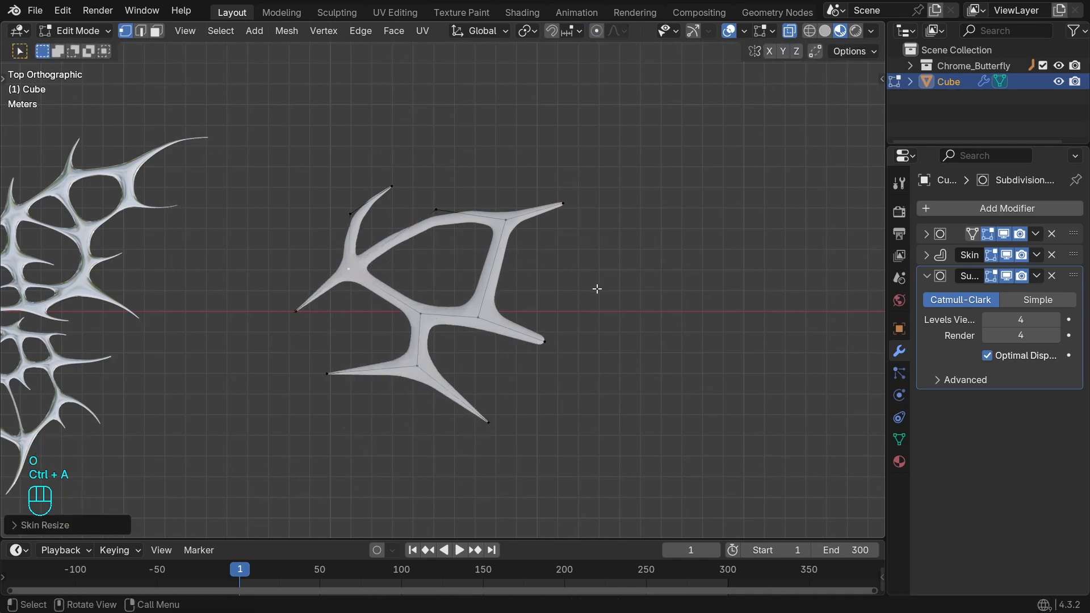
pyautogui.press('n')
pyautogui.write('smo')
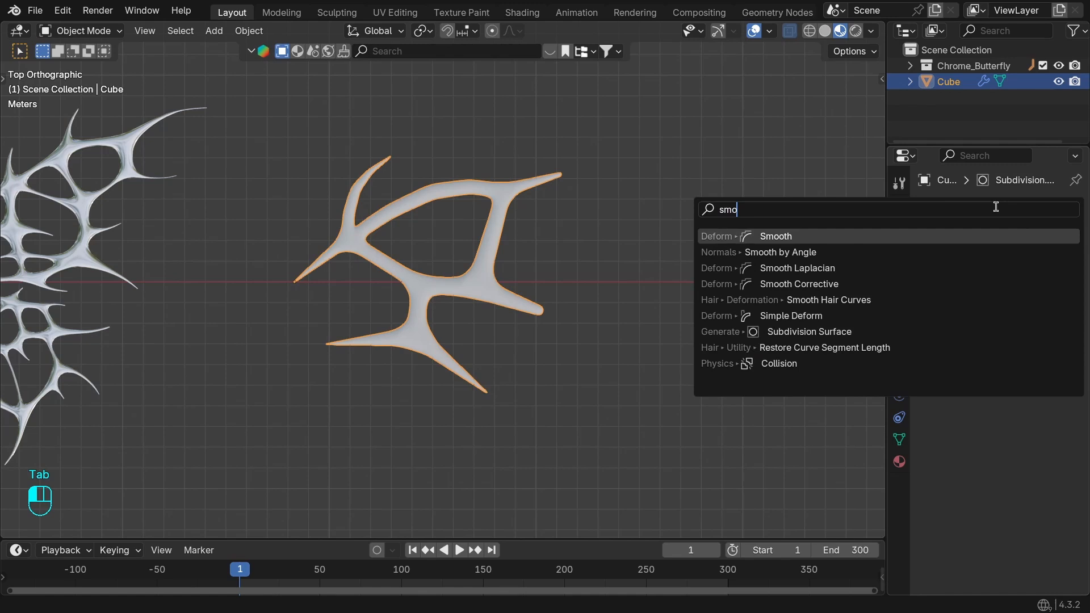
# Step: Add a Smooth modifier with factor 1.357 repeated 4 times between Skin and Subdivision
pyautogui.click(775, 237)
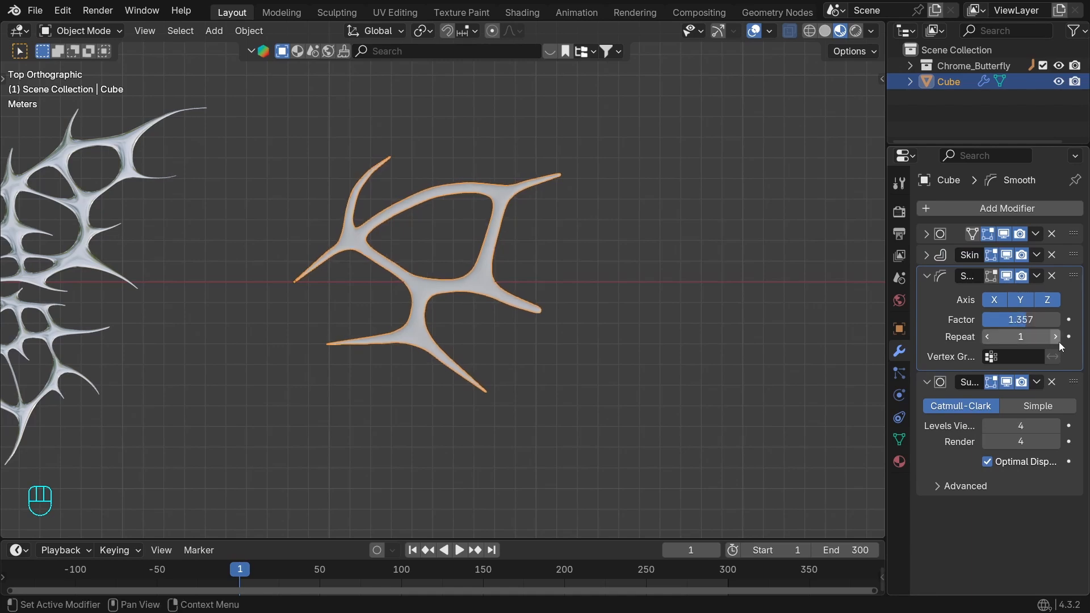
pyautogui.click(1055, 336)
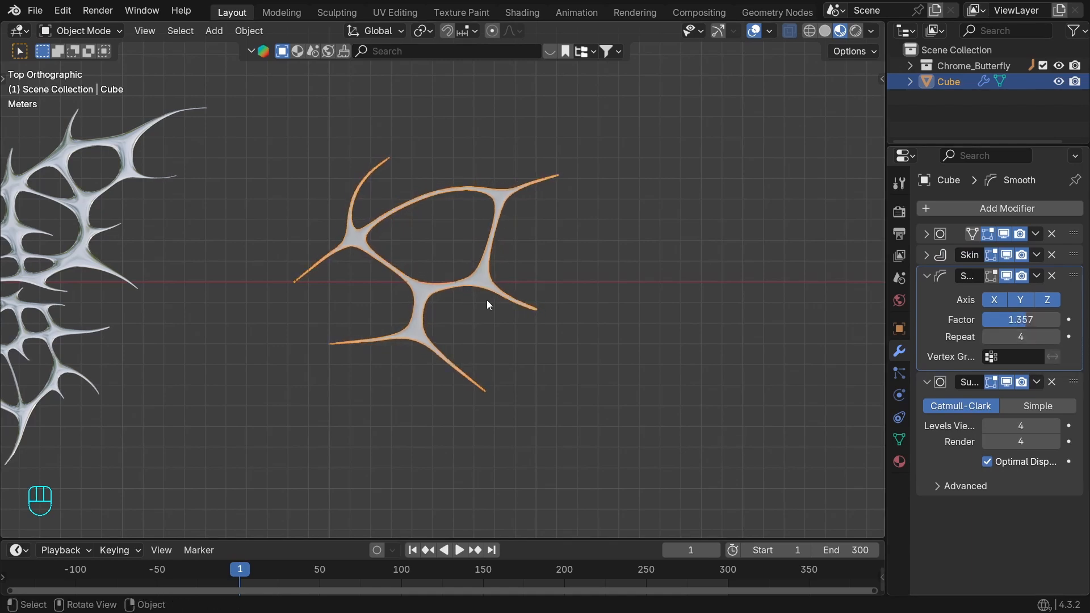
pyautogui.press('Tab')
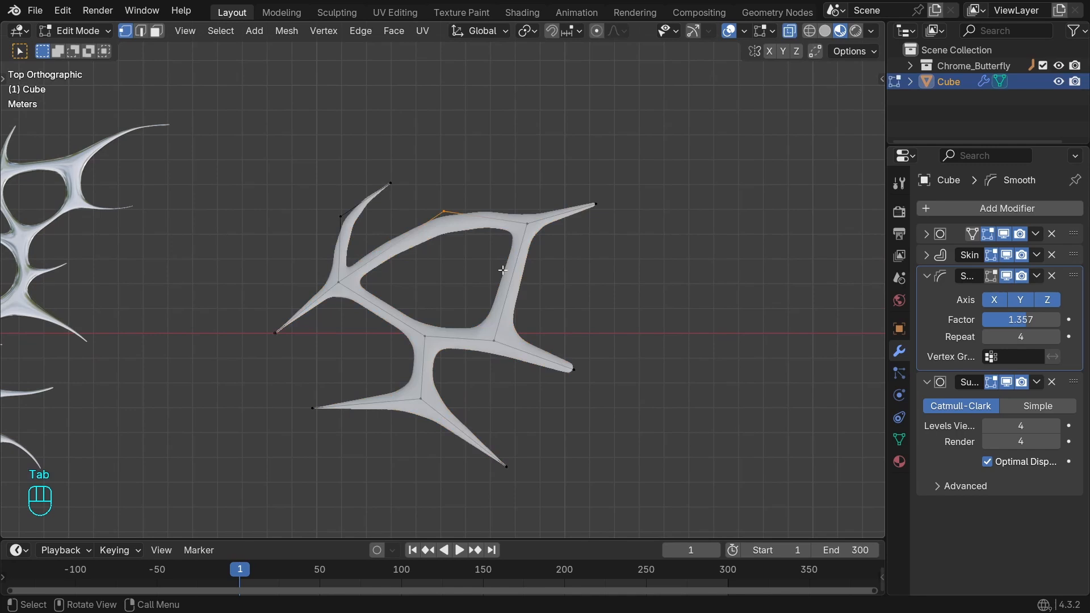
# Step: Extrude the web into a larger multi-cell network with several enclosed holes
pyautogui.press('a')
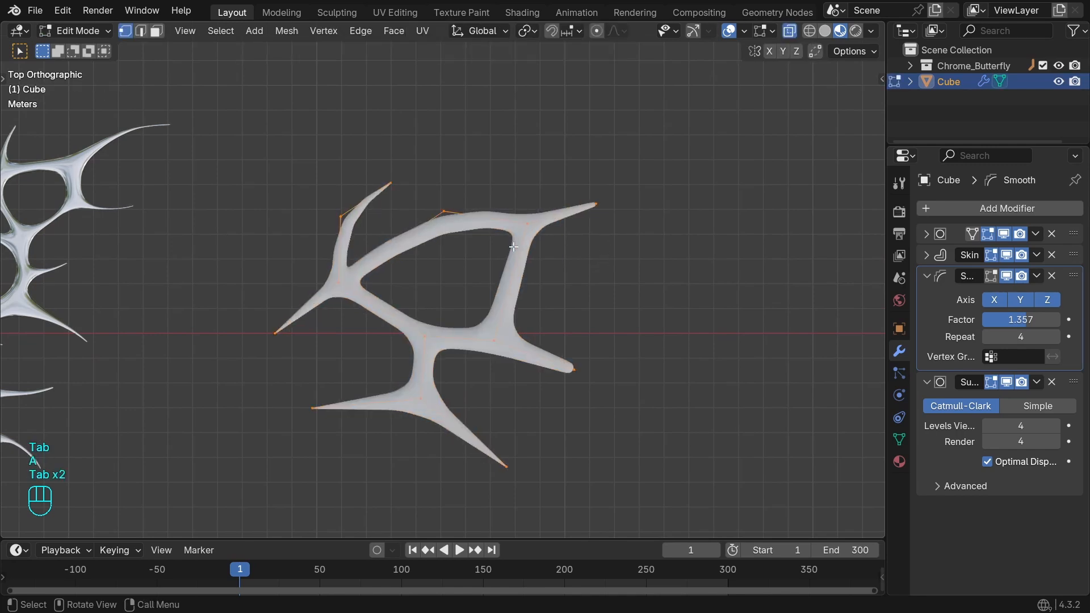
pyautogui.press('Tab')
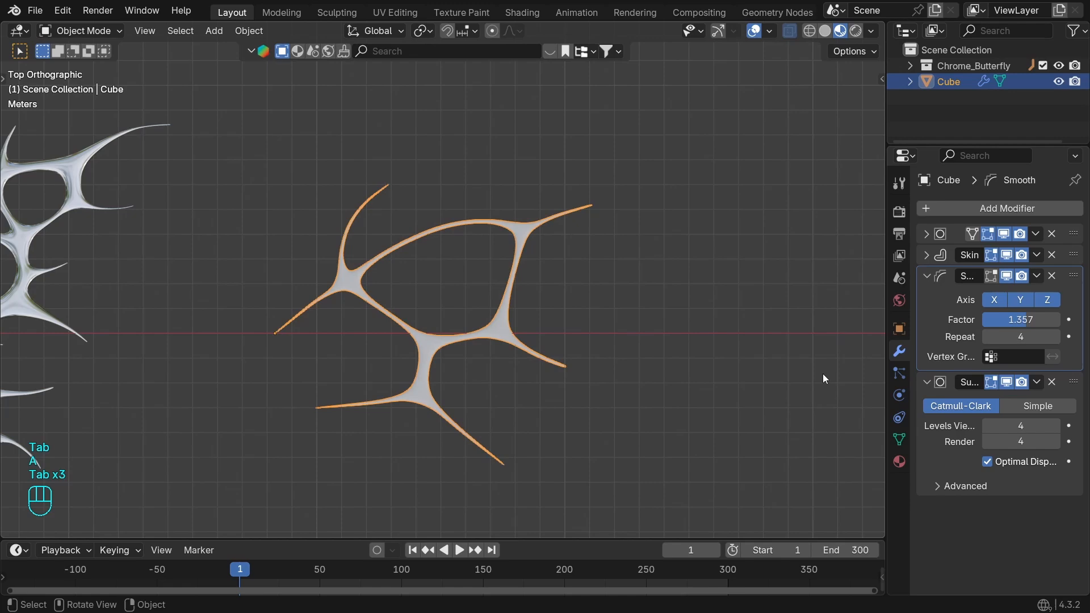
pyautogui.press('Tab')
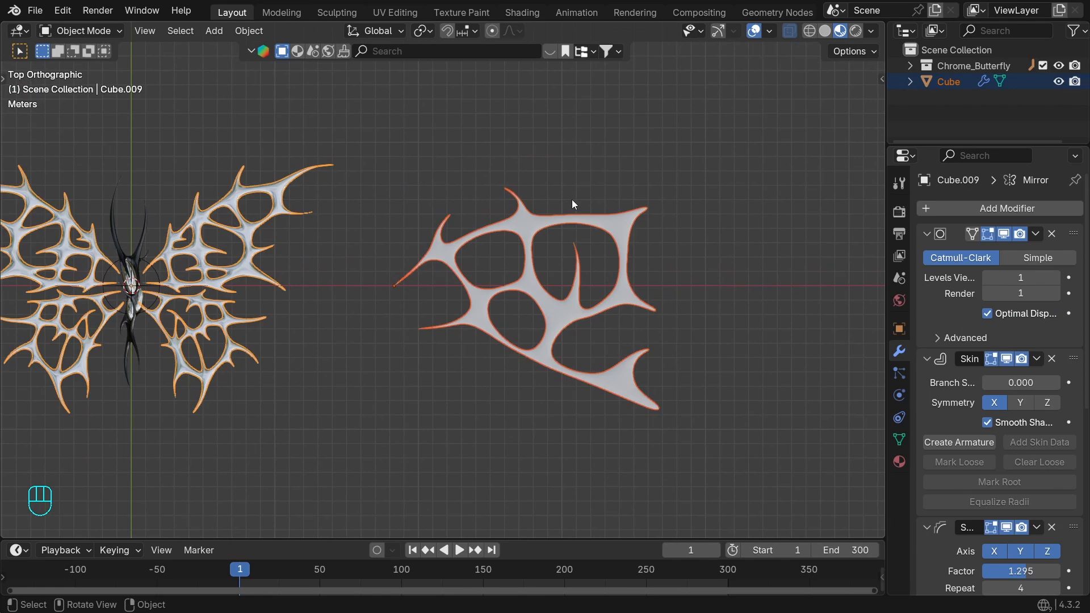
# Step: Apply a chrome material: white base, Metallic 1.000, Roughness 0.138
pyautogui.press('ctrl+l')
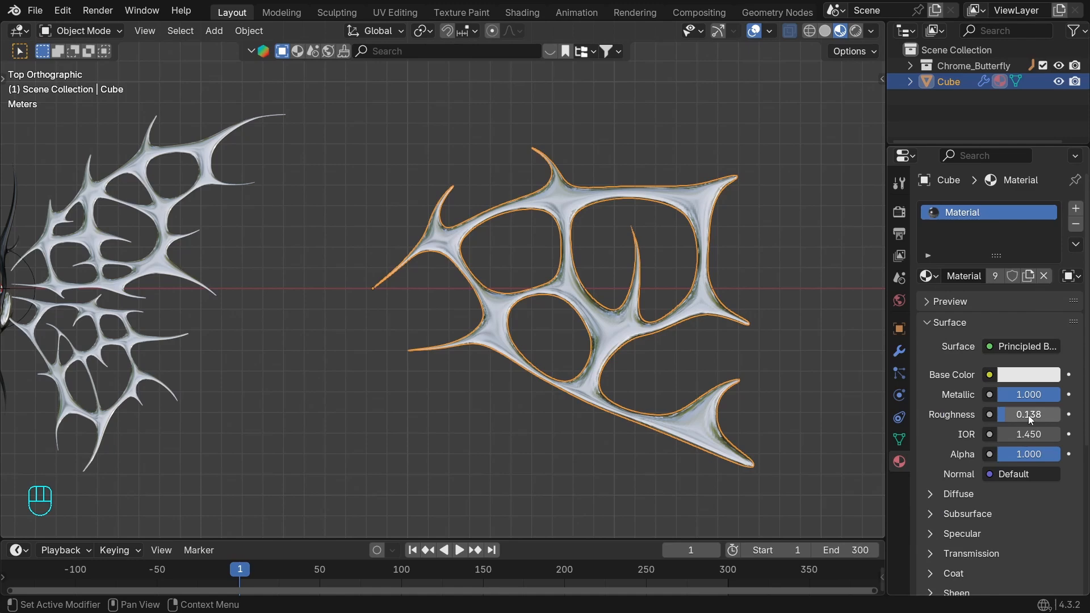
pyautogui.press('Tab')
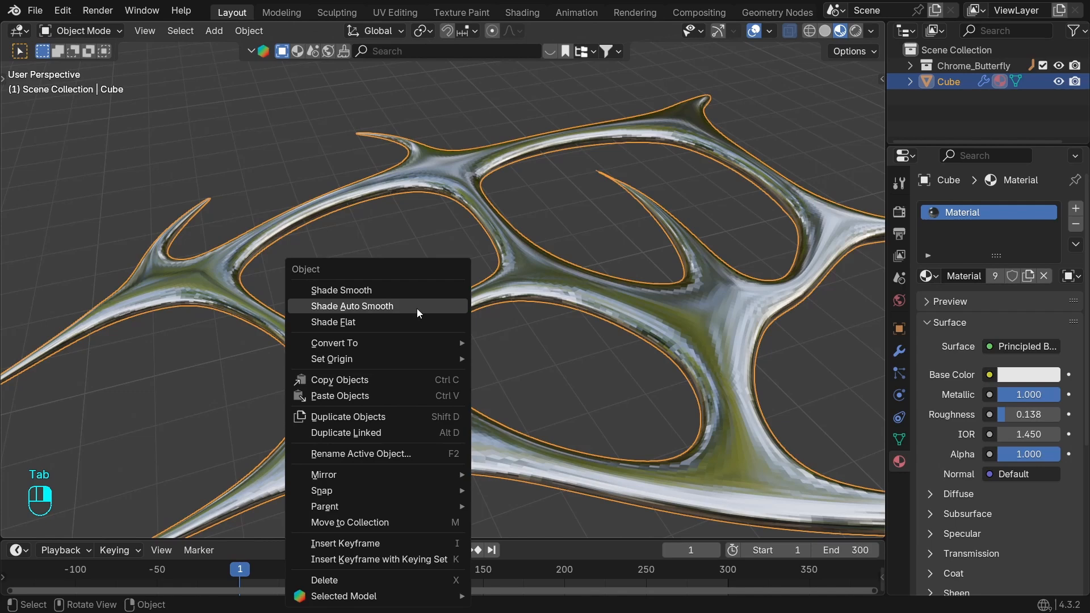
# Step: Set Shade Auto Smooth on the web and enable Smooth Shading in its Skin modifier
pyautogui.click(352, 306)
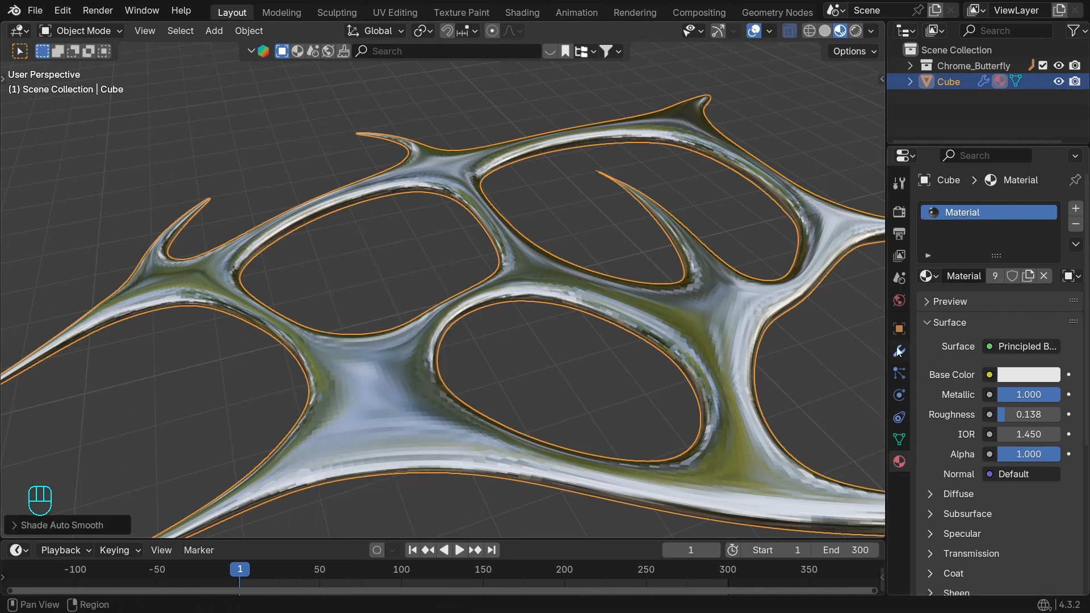
pyautogui.click(899, 351)
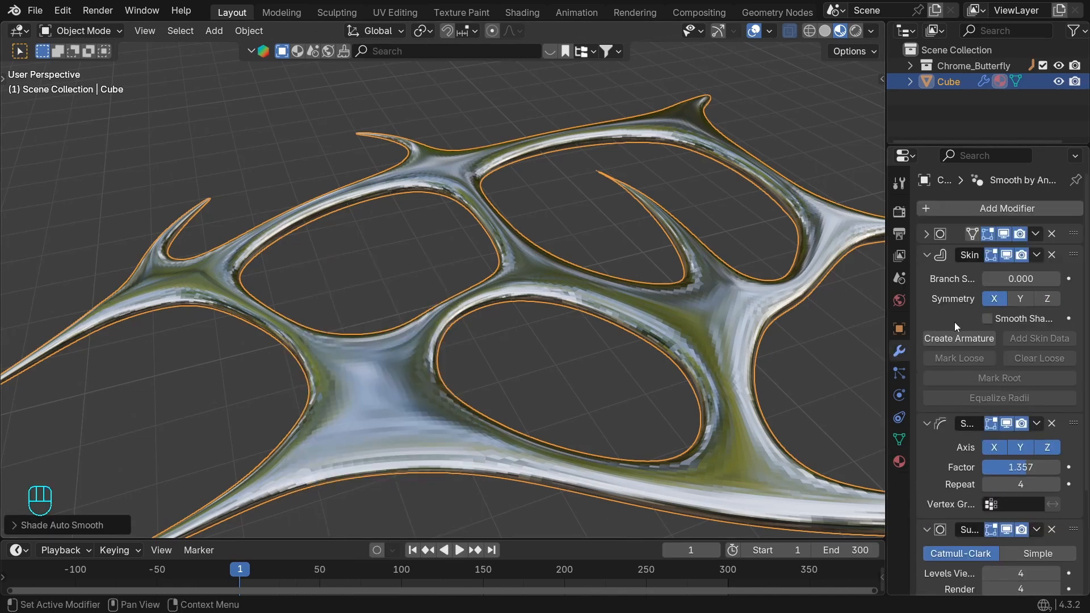
pyautogui.click(986, 318)
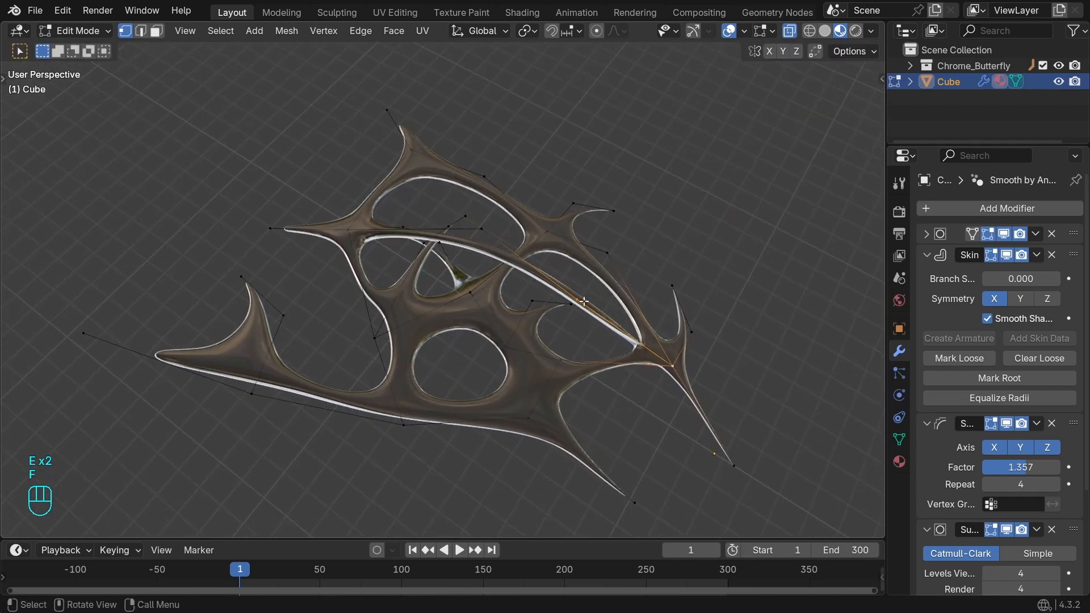
# Step: Extrude a new branch upward from the web and reposition its vertex into 3D
pyautogui.press('ctrl+a')
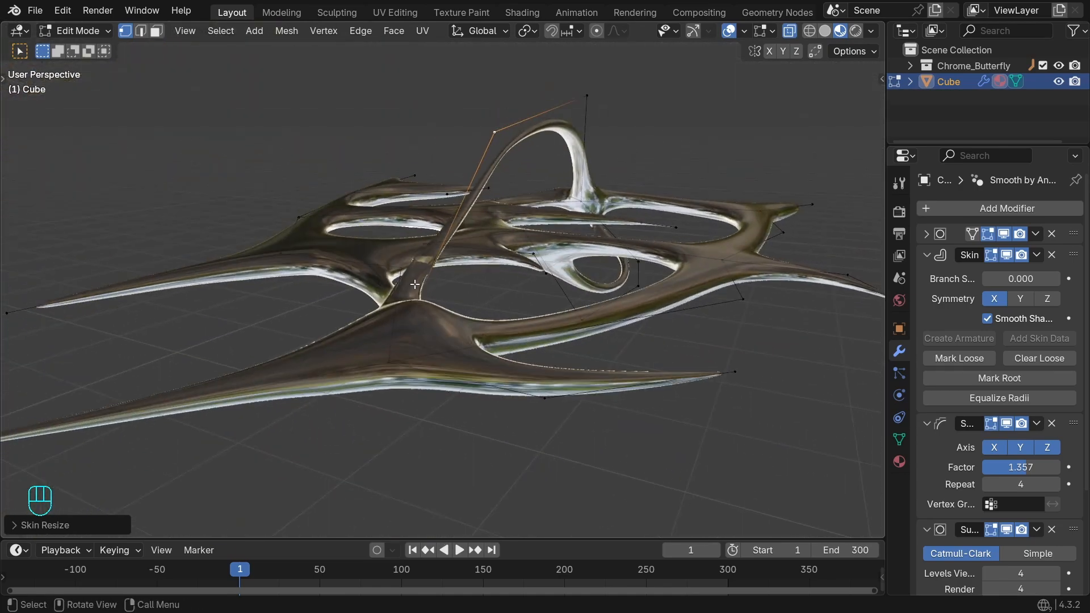
pyautogui.press('g')
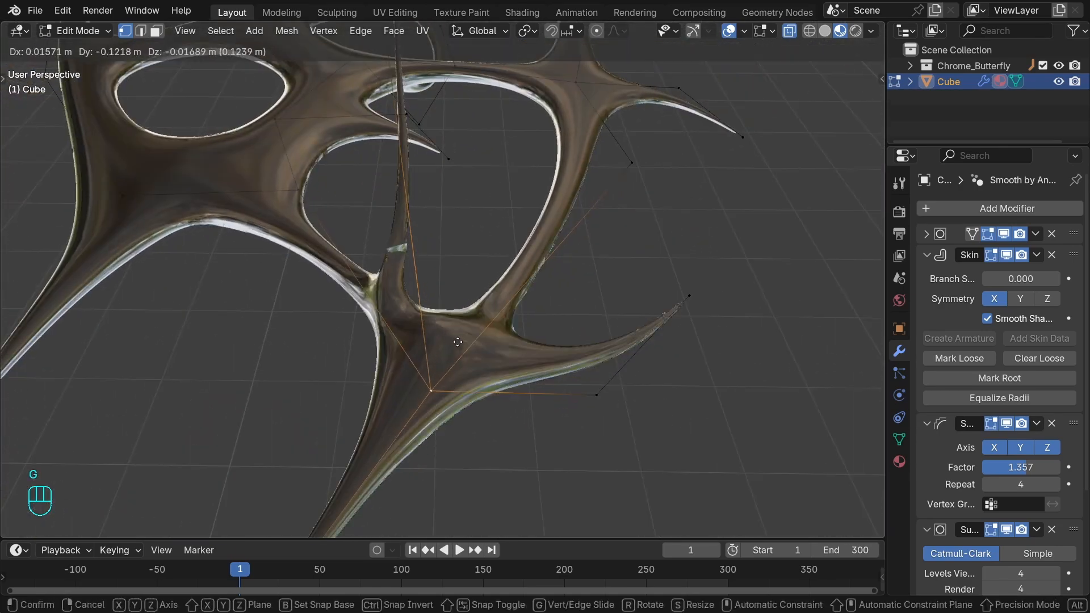
pyautogui.click(457, 342)
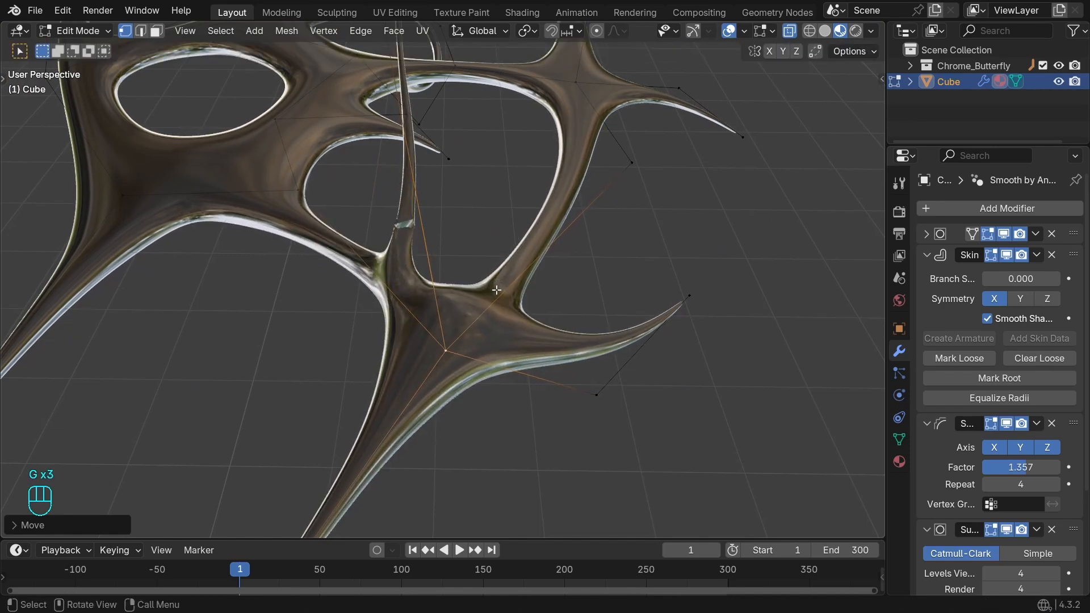
# Step: Scale the arching branch vertices up, resize the joint's skin thickness and preview in Object Mode
pyautogui.press('s')
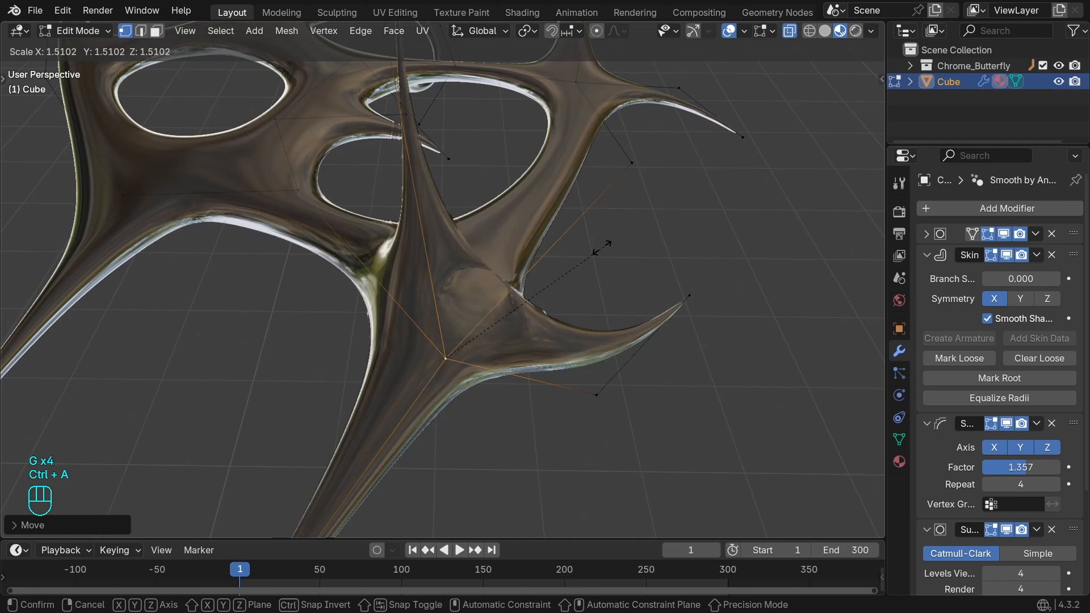
pyautogui.press('Ctrl+A')
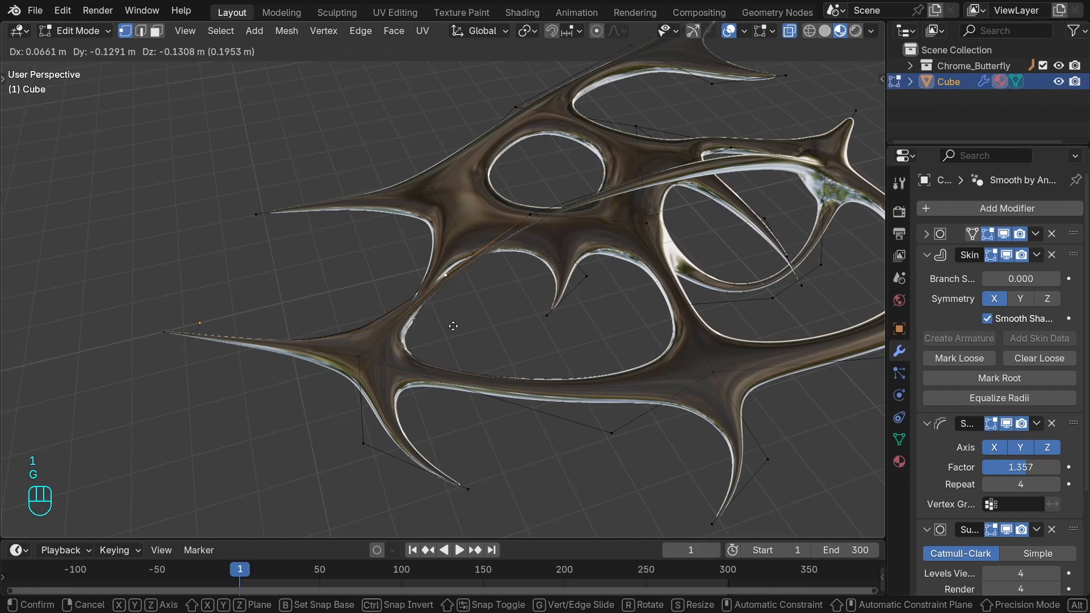
pyautogui.moveTo(598, 245)
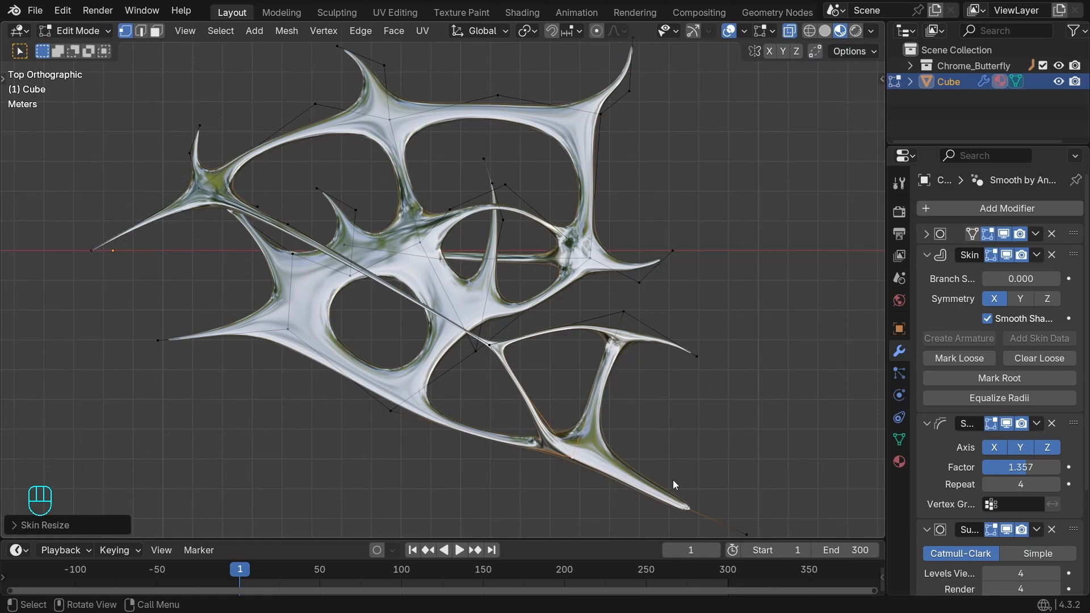
pyautogui.press('Tab')
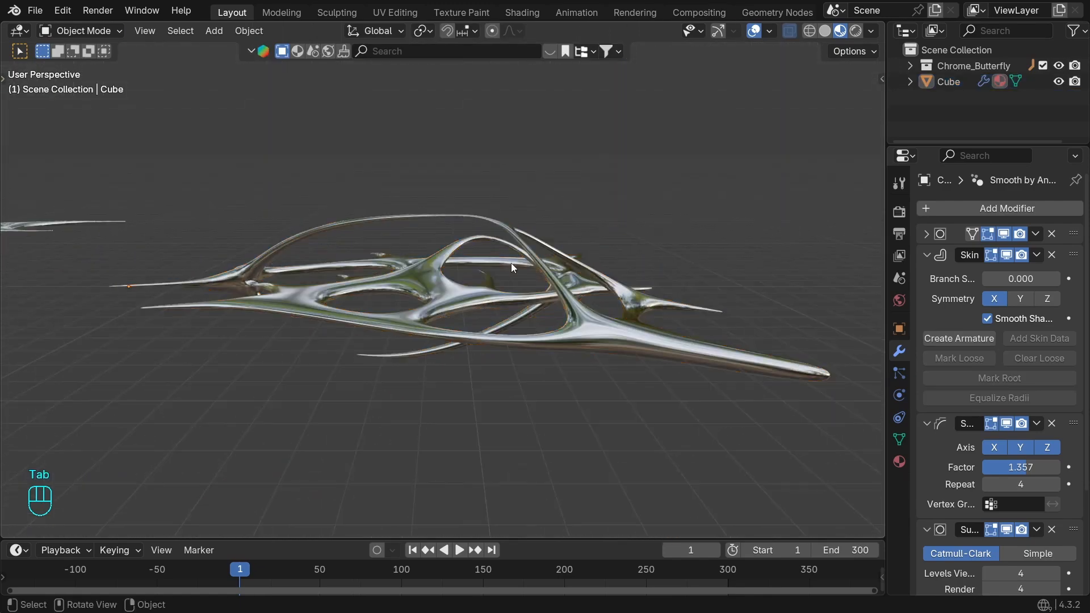
# Step: Skin-resize the top branch tip vertex and start deleting it
pyautogui.press('Tab')
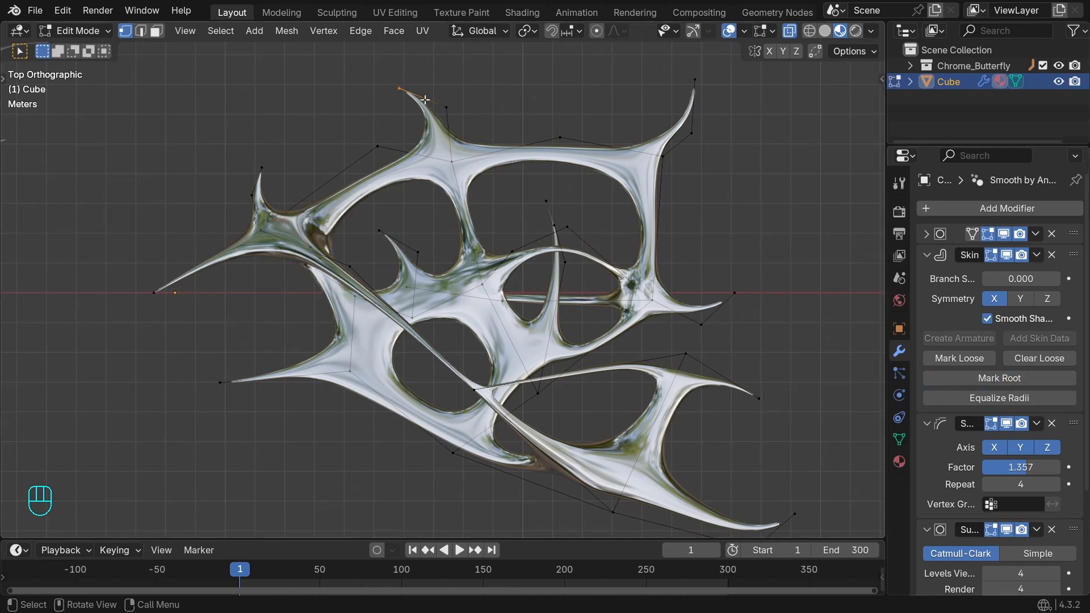
pyautogui.press('ctrl+a')
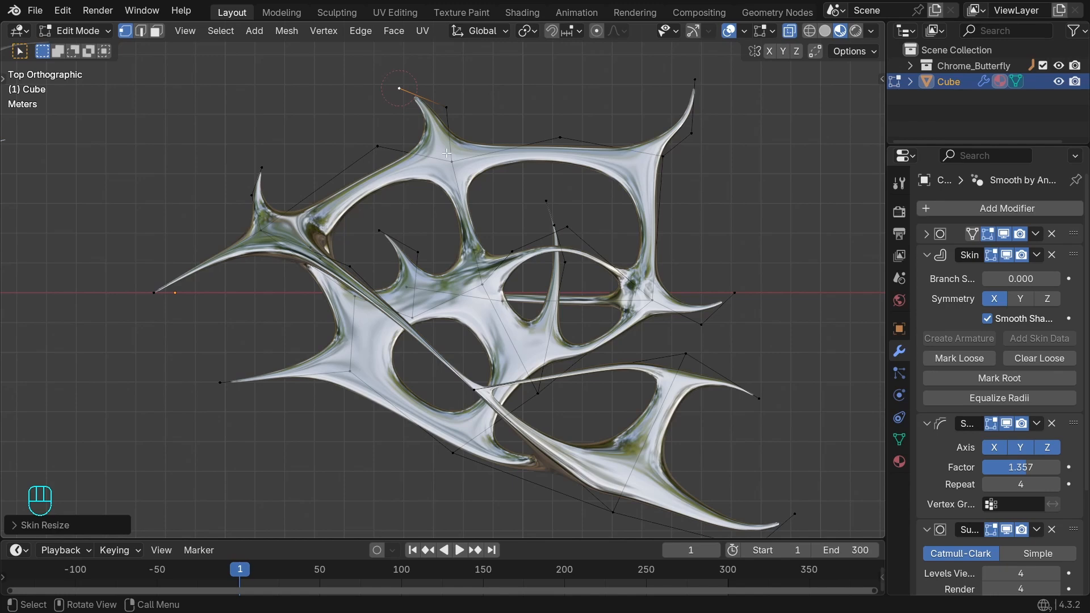
pyautogui.press('x')
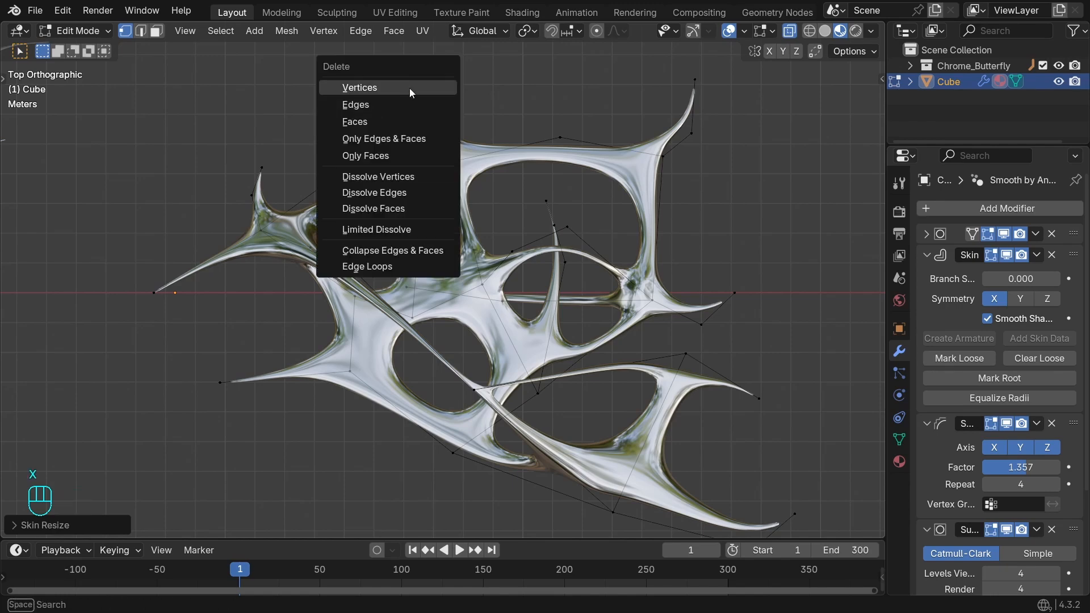
# Step: Delete the top tip vertex and grow new branch vertices toward the web's centre
pyautogui.click(360, 88)
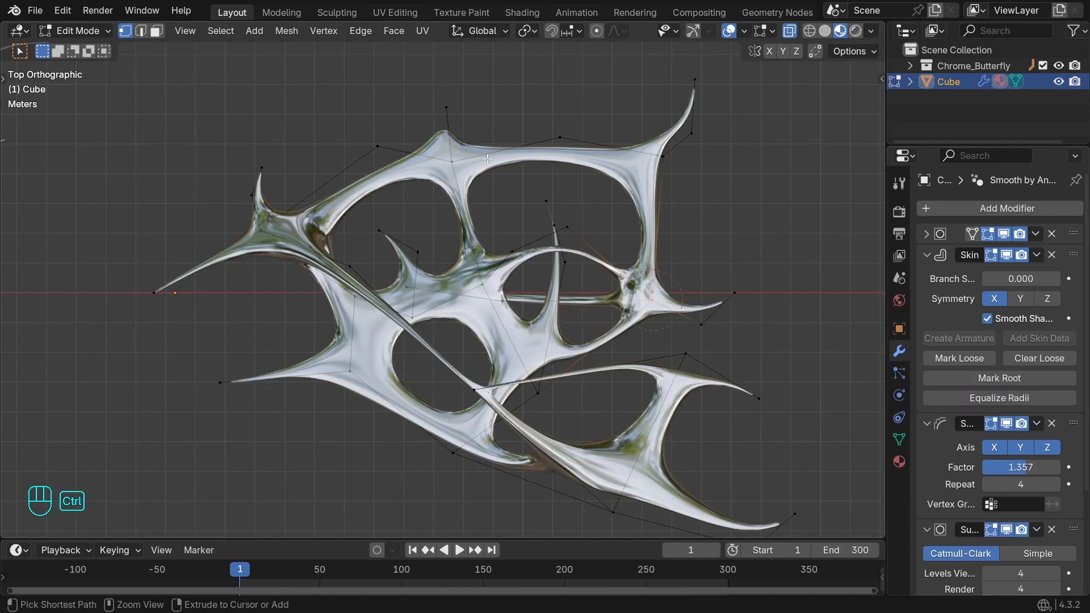
pyautogui.press('ctrl+z')
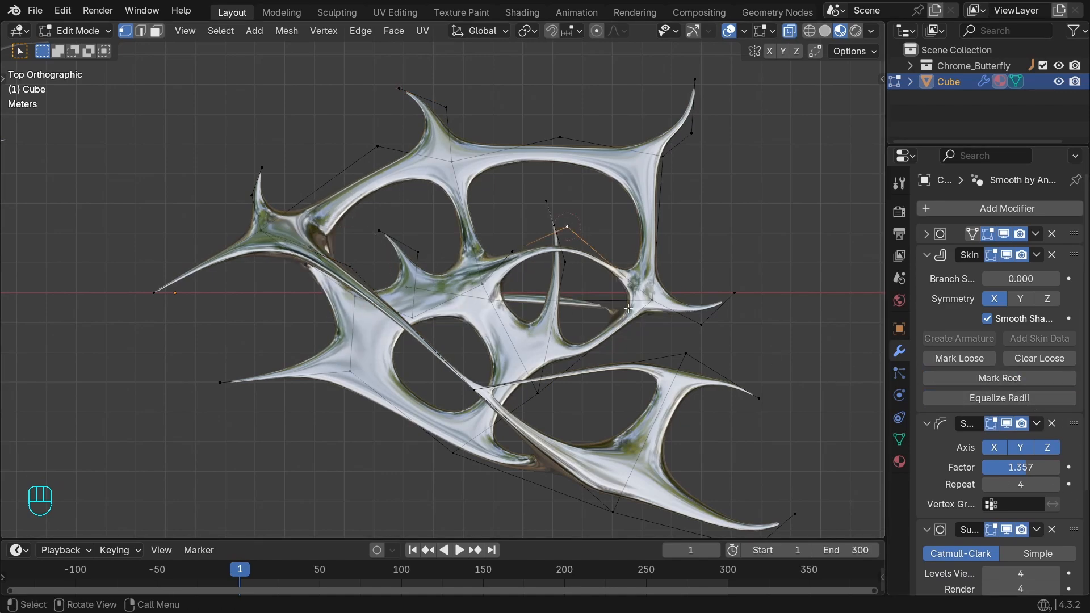
pyautogui.press('Tab')
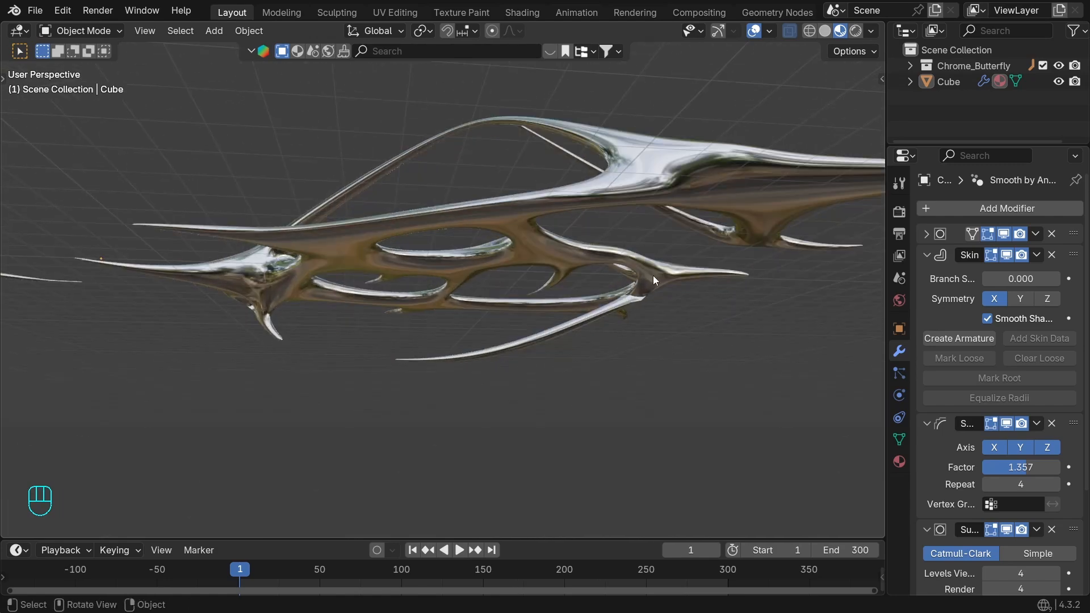
pyautogui.press('Tab')
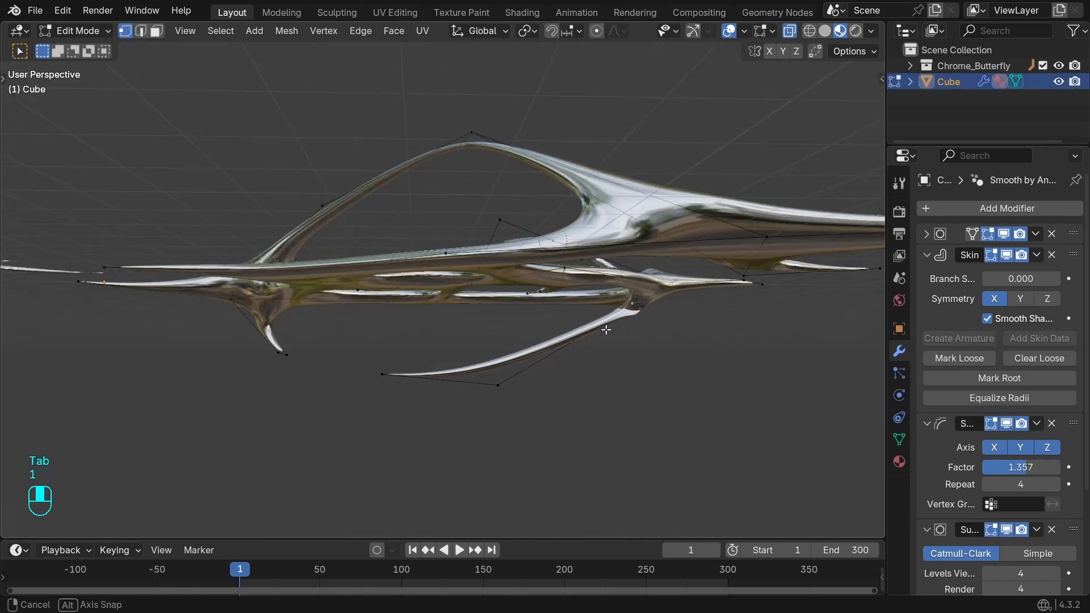